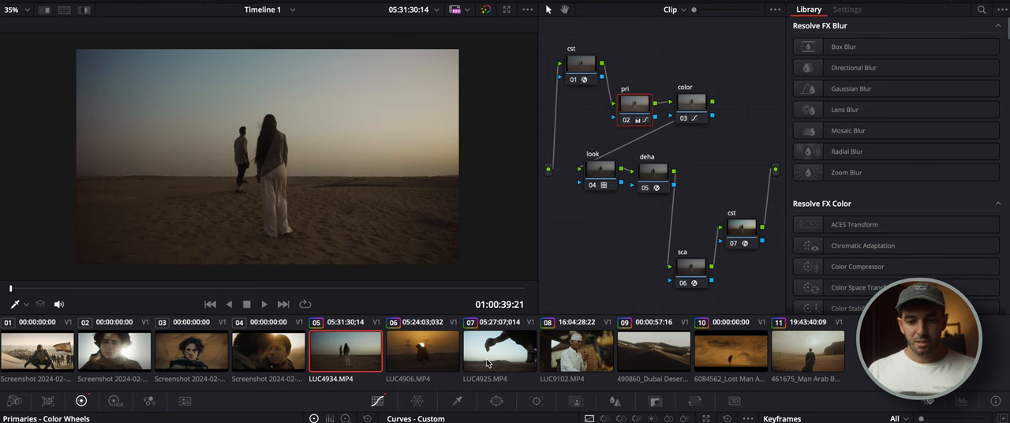
{"action": "mouse_move", "coordinate": [439, 360]}
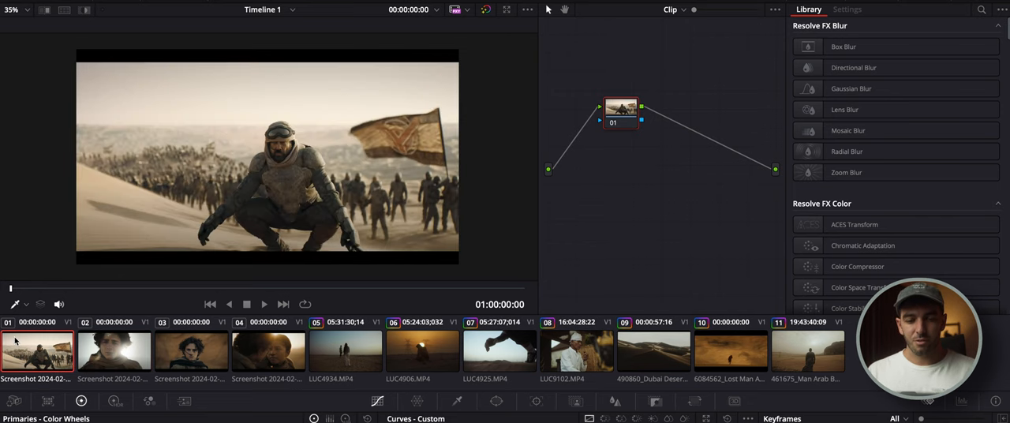
Step: Review the graded couple and running-leg desert clips, then select the ungraded LUC4934 copy (clip 12)
{"action": "left_click", "coordinate": [345, 350]}
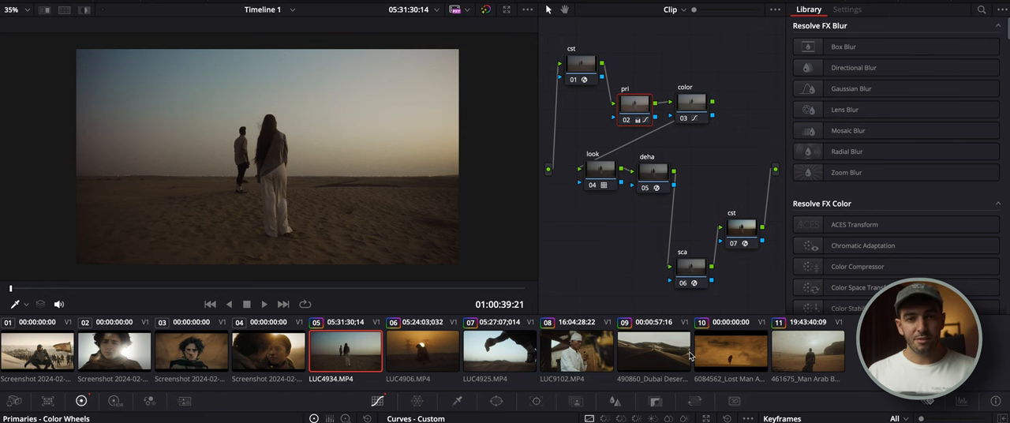
{"action": "mouse_move", "coordinate": [411, 371]}
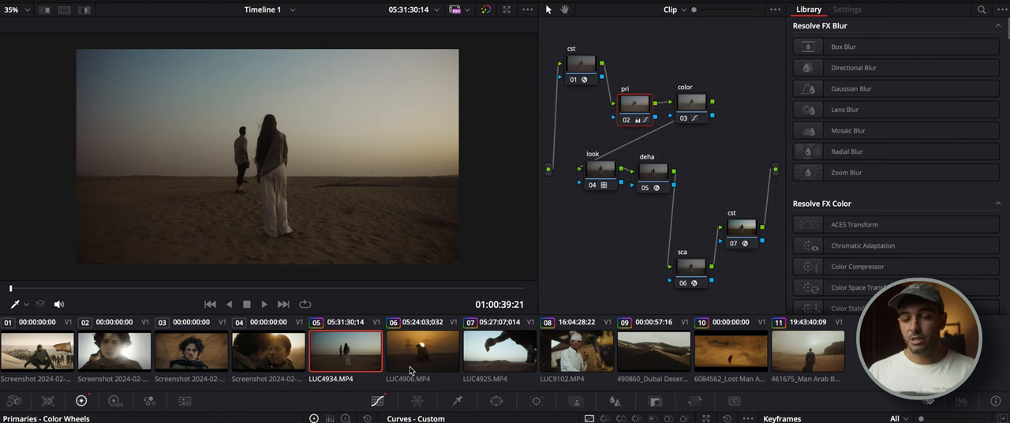
{"action": "left_click", "coordinate": [499, 350]}
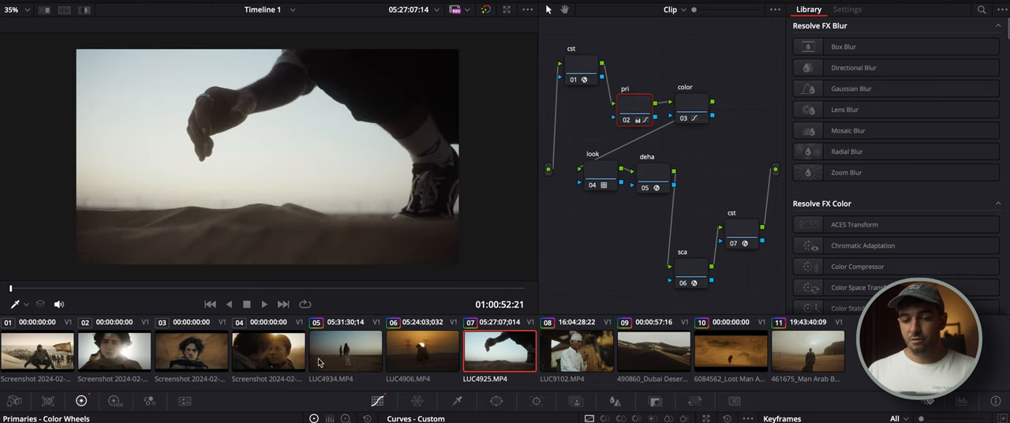
{"action": "mouse_move", "coordinate": [375, 350]}
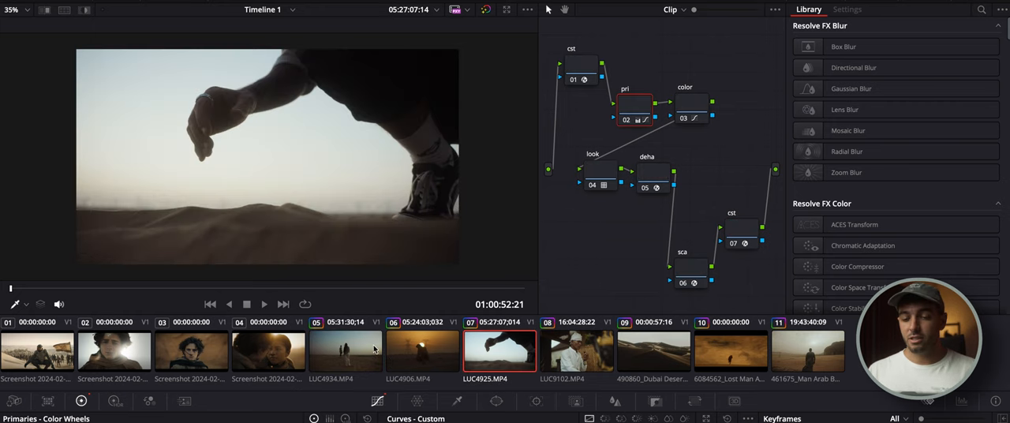
{"action": "left_click", "coordinate": [578, 350]}
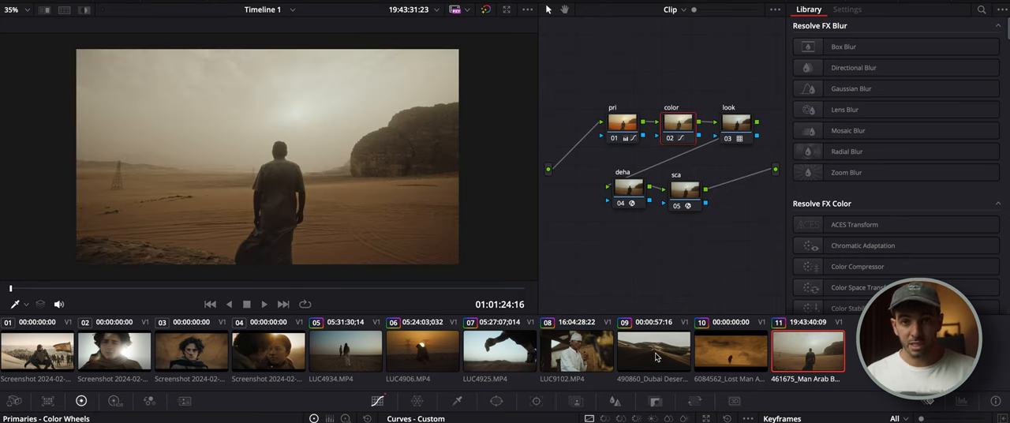
{"action": "left_click", "coordinate": [653, 351]}
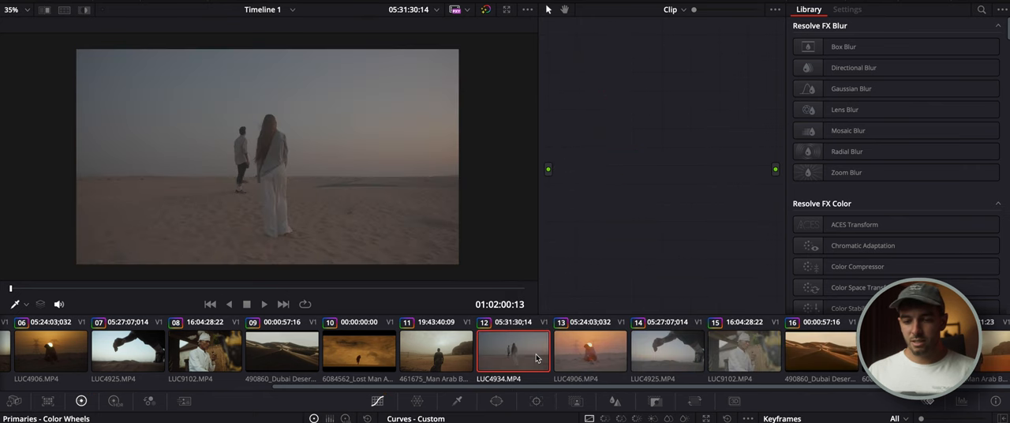
Step: Look through the ungraded sunset crouching clip and the next clip, then return to the ungraded couple clip
{"action": "left_click", "coordinate": [590, 350]}
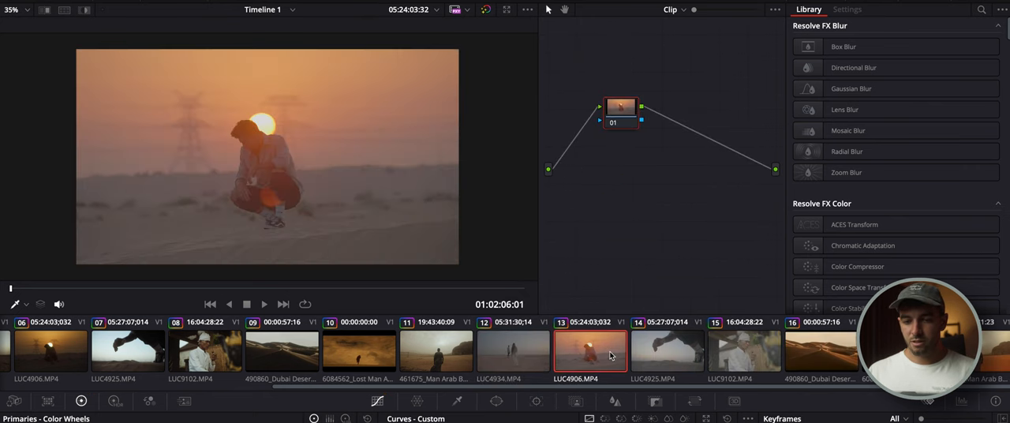
{"action": "mouse_move", "coordinate": [670, 355]}
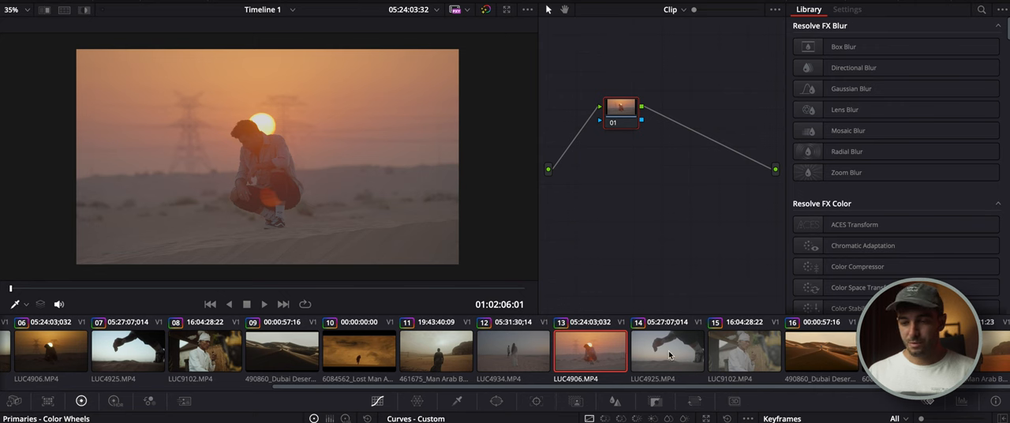
{"action": "left_click", "coordinate": [745, 351]}
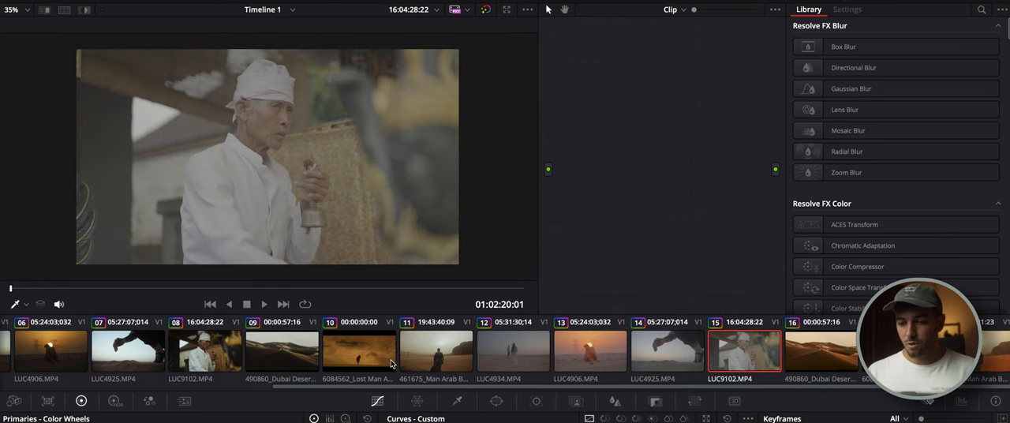
{"action": "left_click", "coordinate": [513, 352]}
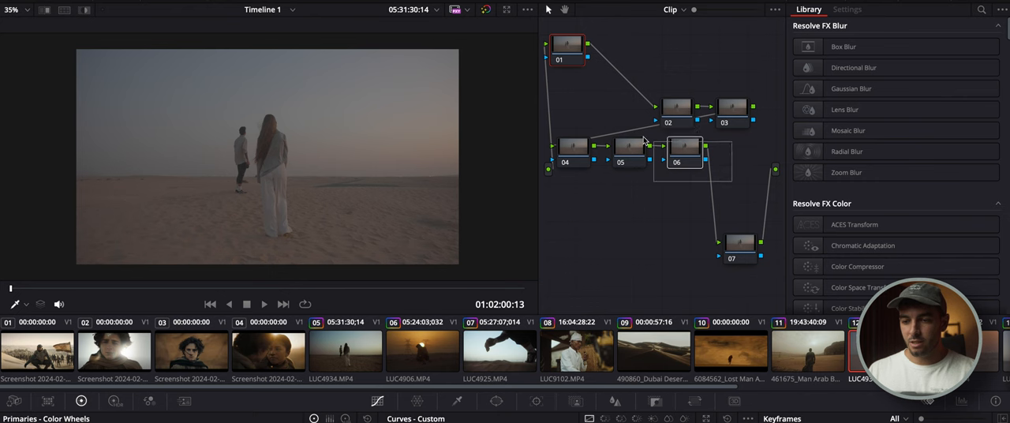
Step: Make node 01 a cst converting Sony S-Gamut3.Cine/S-Log3 to DaVinci Wide Gamut Intermediate
{"action": "left_click", "coordinate": [597, 148]}
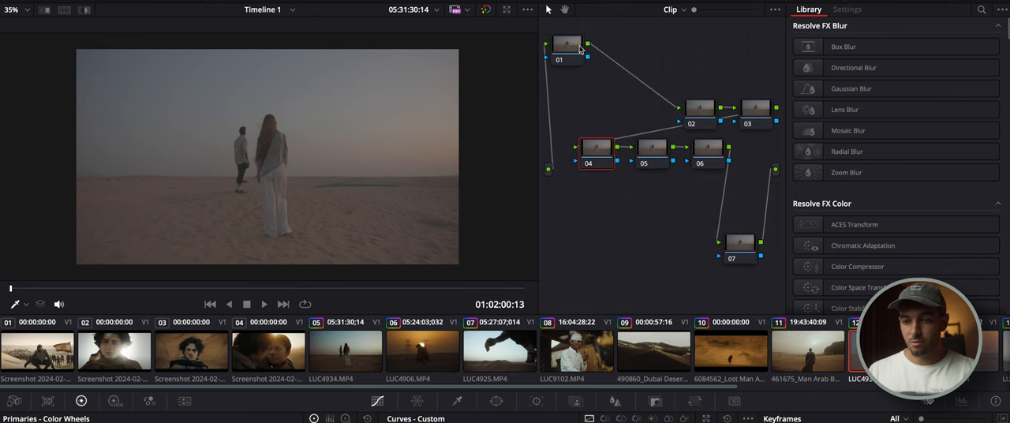
{"action": "left_click", "coordinate": [858, 286]}
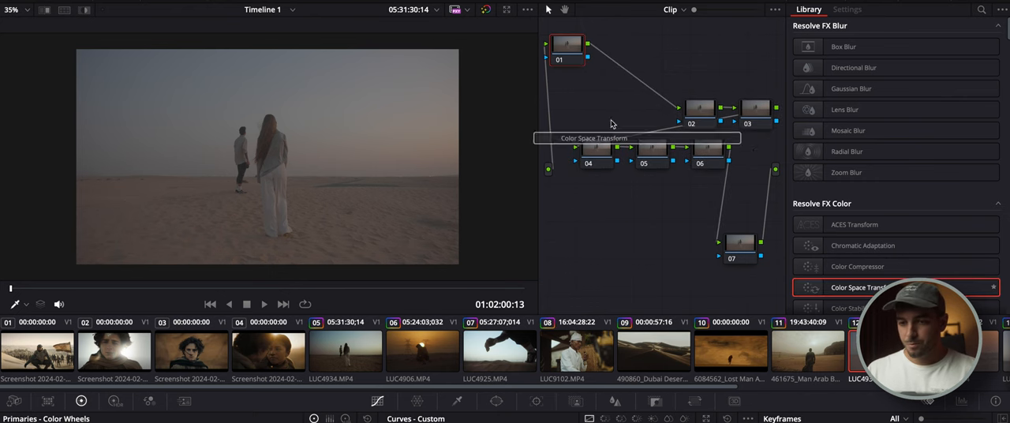
{"action": "left_click", "coordinate": [847, 8]}
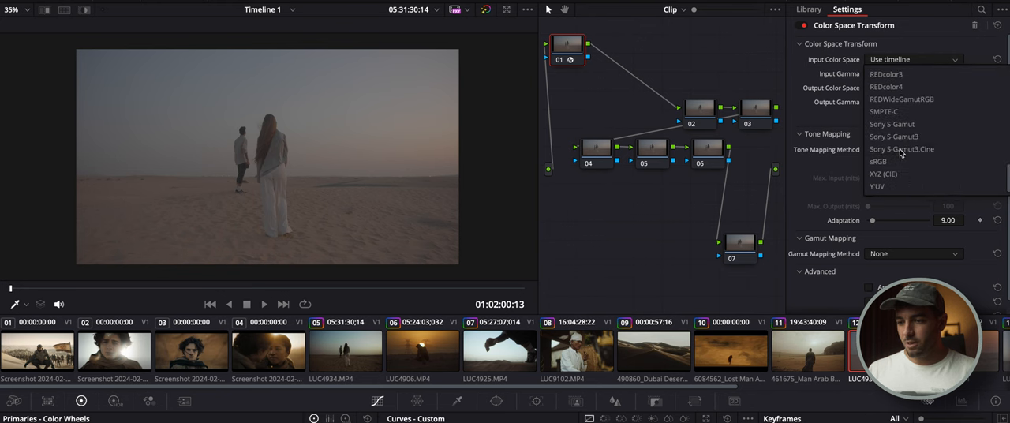
{"action": "left_click", "coordinate": [901, 148]}
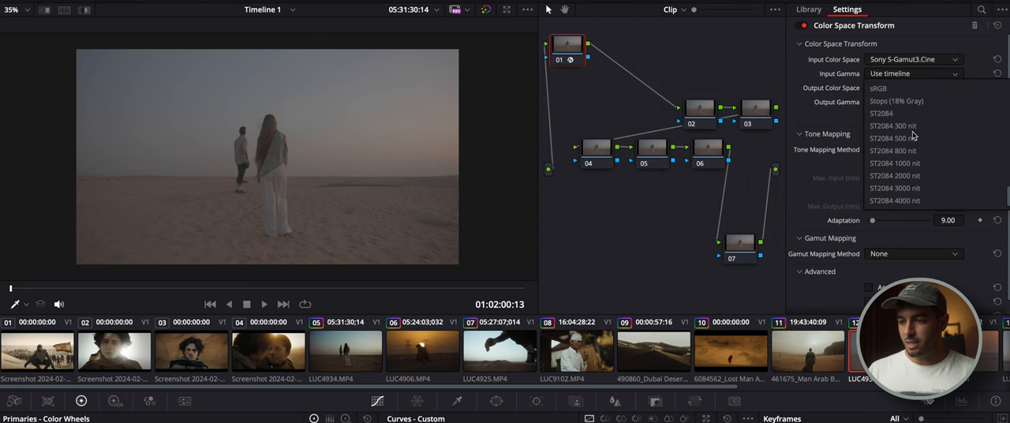
{"action": "left_click", "coordinate": [895, 74]}
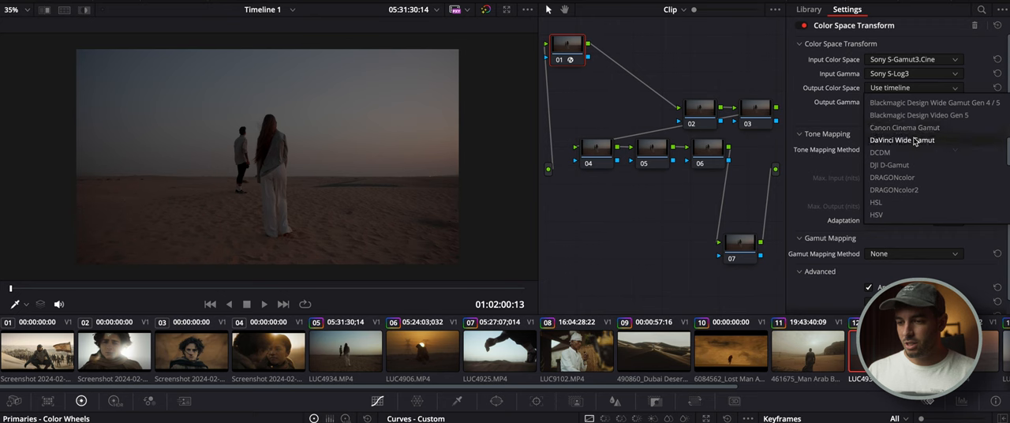
{"action": "left_click", "coordinate": [901, 140]}
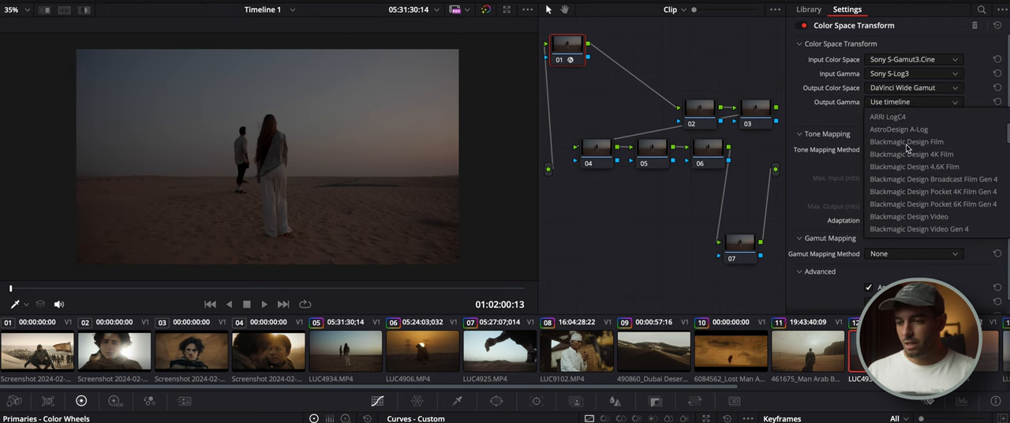
{"action": "left_click", "coordinate": [904, 154]}
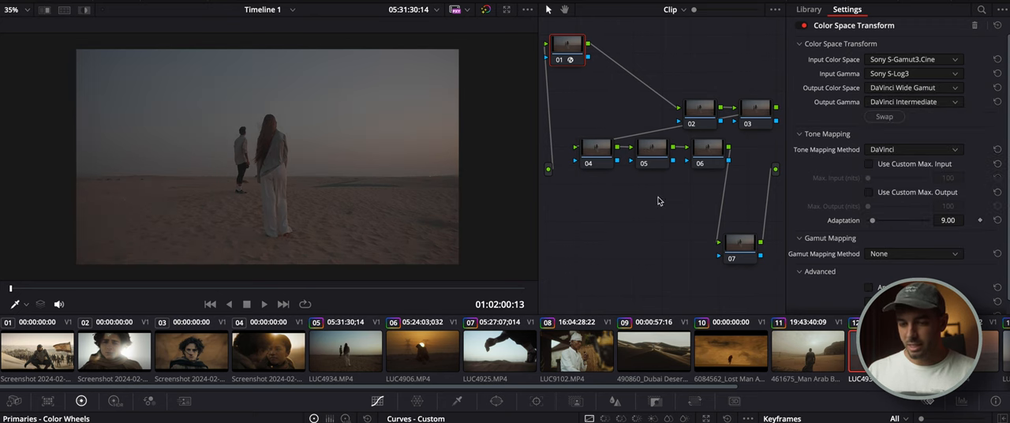
{"action": "left_click", "coordinate": [808, 9]}
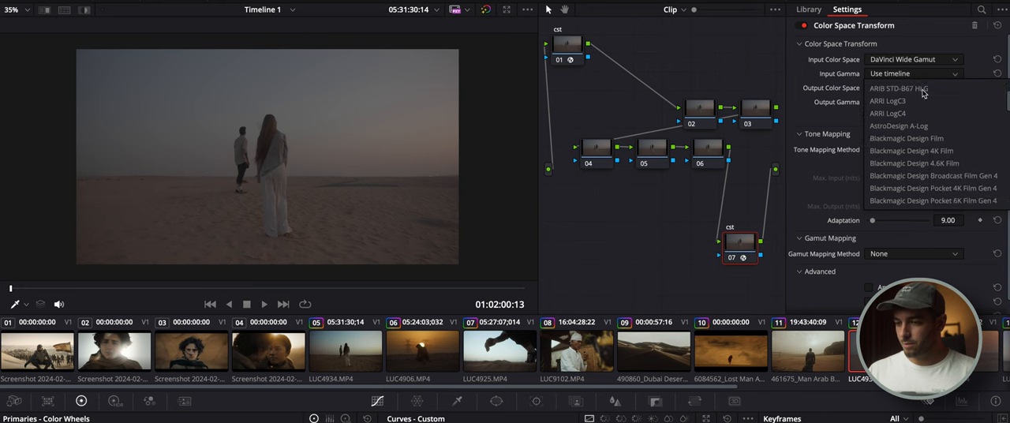
Step: Set the last cst node to convert DaVinci Intermediate to Rec.709 Gamma 2.4
{"action": "left_click", "coordinate": [912, 74]}
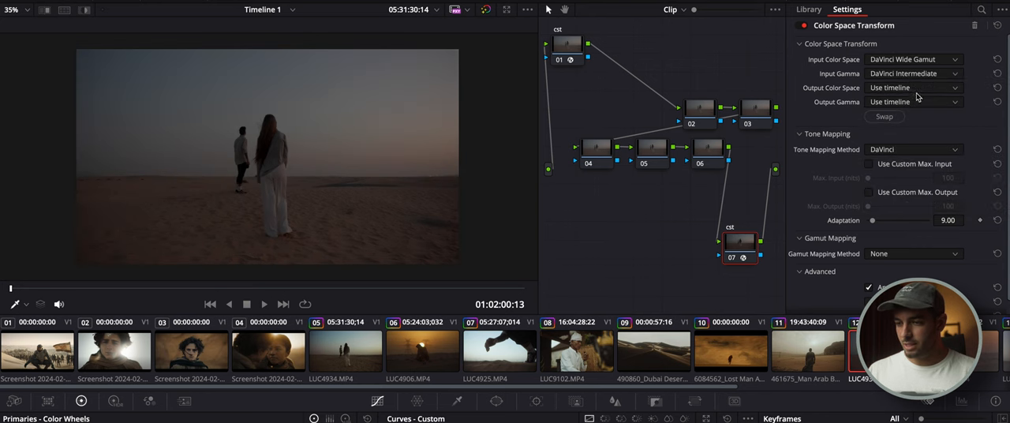
{"action": "left_click", "coordinate": [915, 87]}
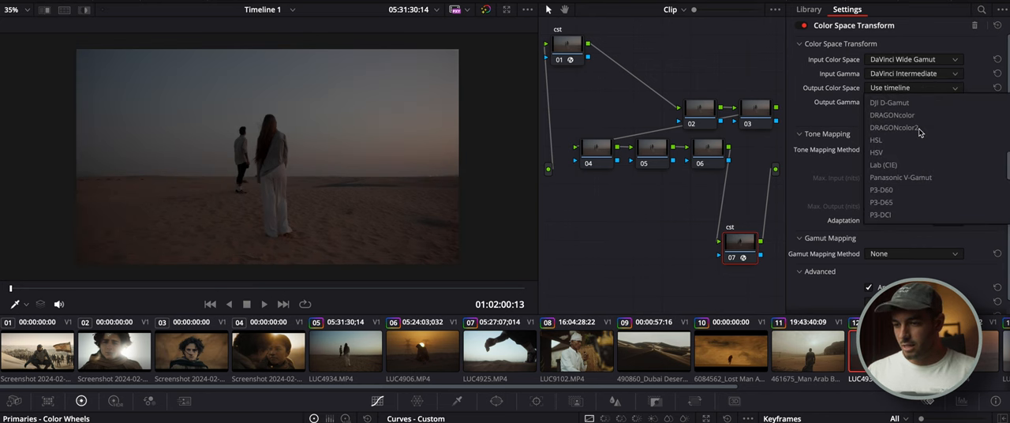
{"action": "scroll", "scroll_direction": "down", "scroll_amount": 3}
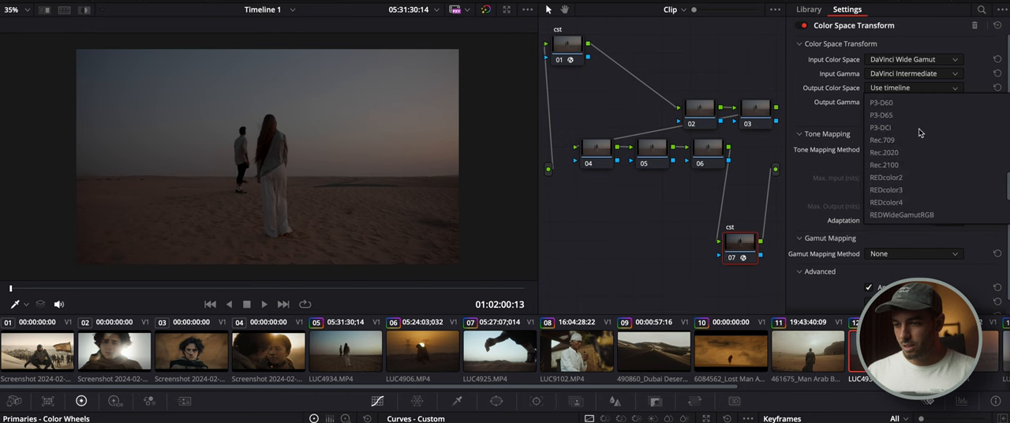
{"action": "left_click", "coordinate": [883, 140]}
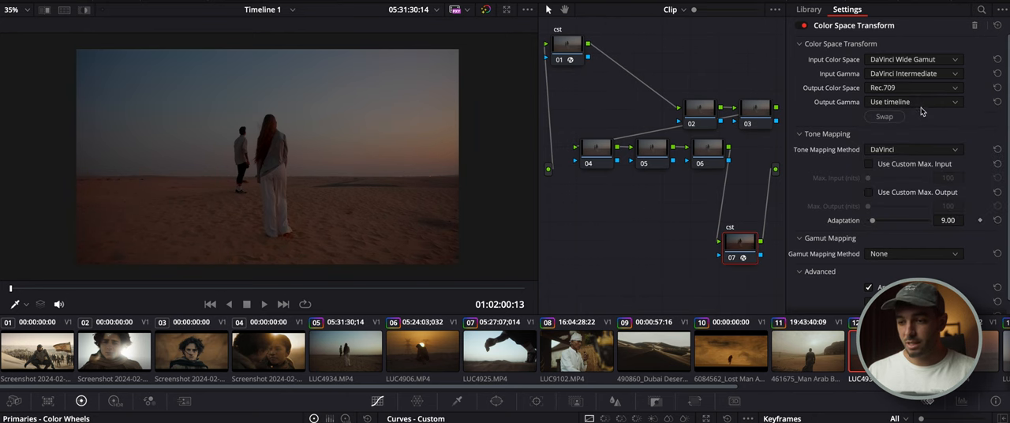
{"action": "left_click", "coordinate": [914, 101]}
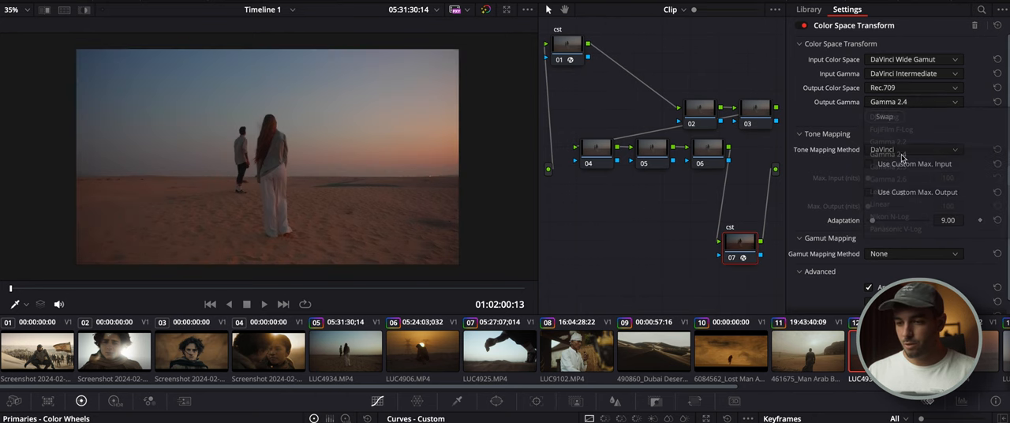
{"action": "left_click", "coordinate": [889, 154]}
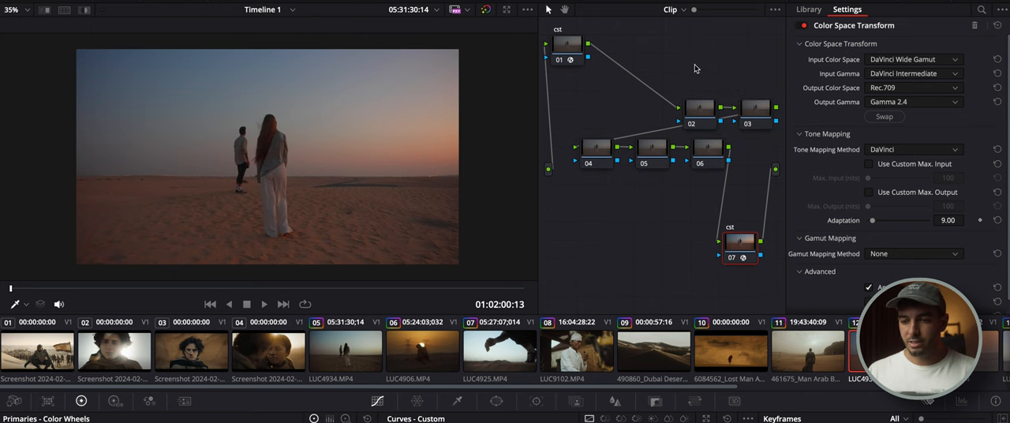
Step: Label the middle nodes pri, color, look and deha, and view node 01's CST settings
{"action": "left_click", "coordinate": [808, 9]}
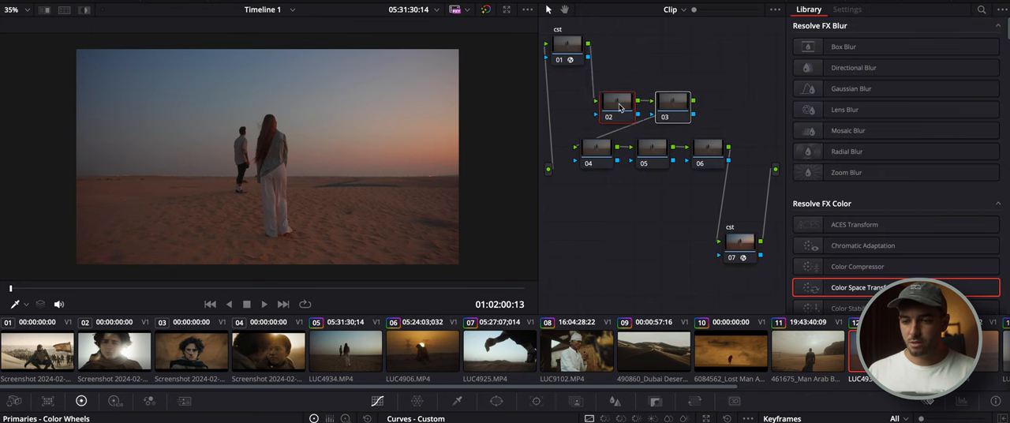
{"action": "left_click", "coordinate": [632, 103]}
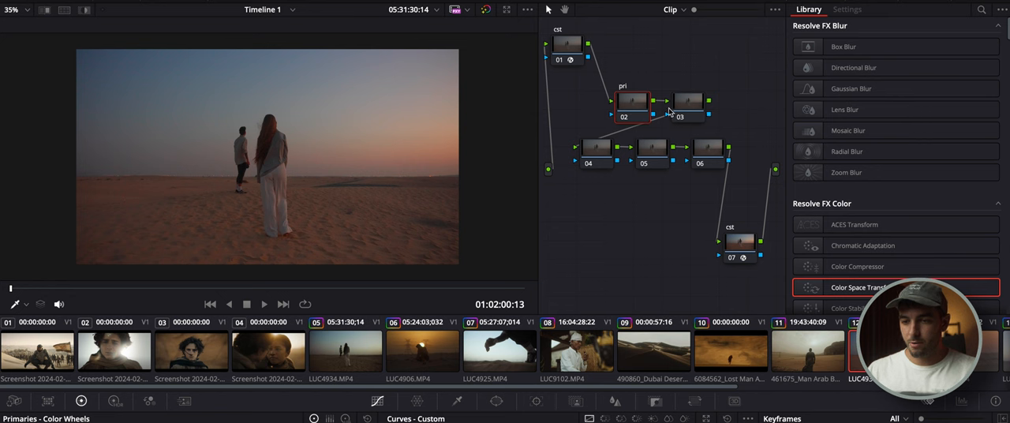
{"action": "left_click", "coordinate": [597, 147]}
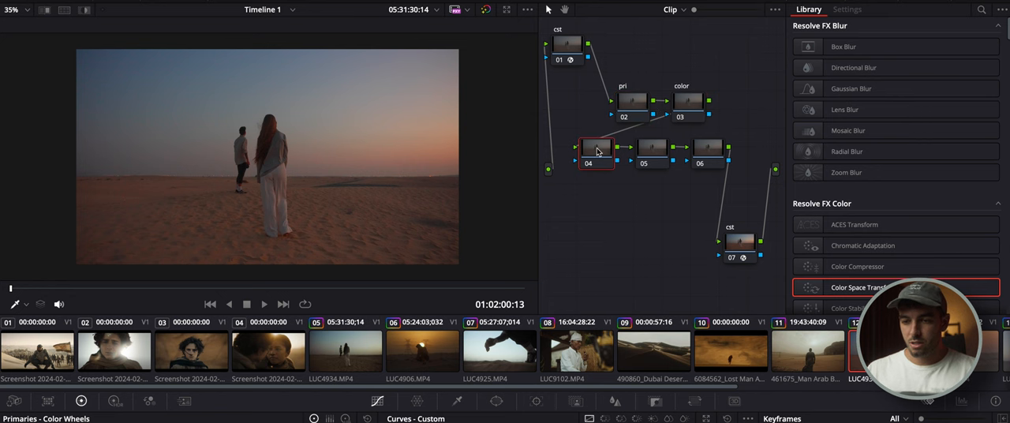
{"action": "left_click", "coordinate": [652, 147]}
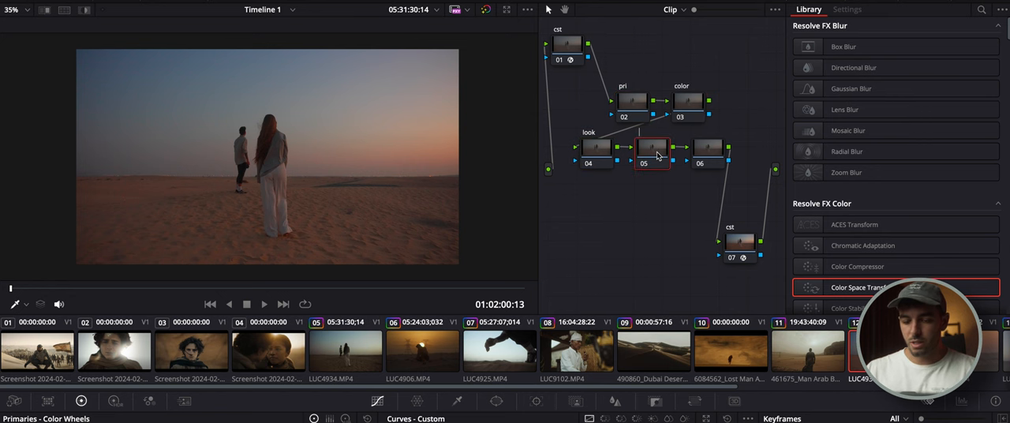
{"action": "left_click", "coordinate": [708, 148]}
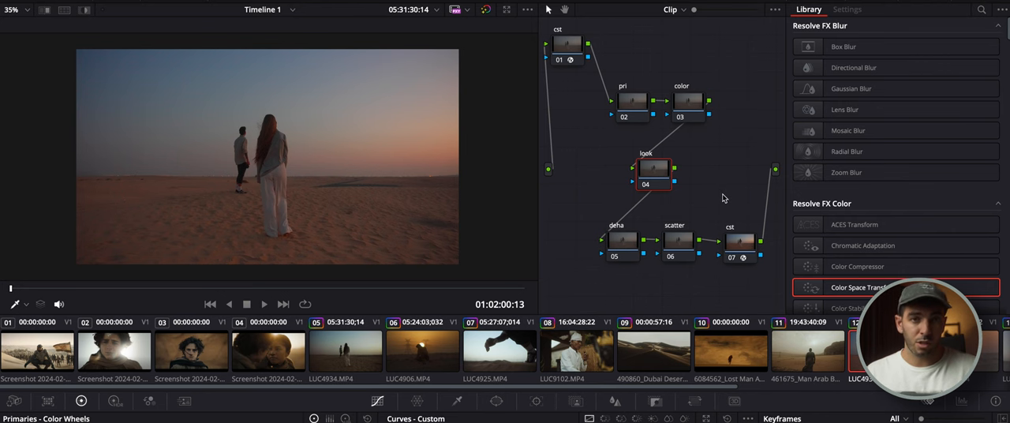
{"action": "mouse_move", "coordinate": [634, 101]}
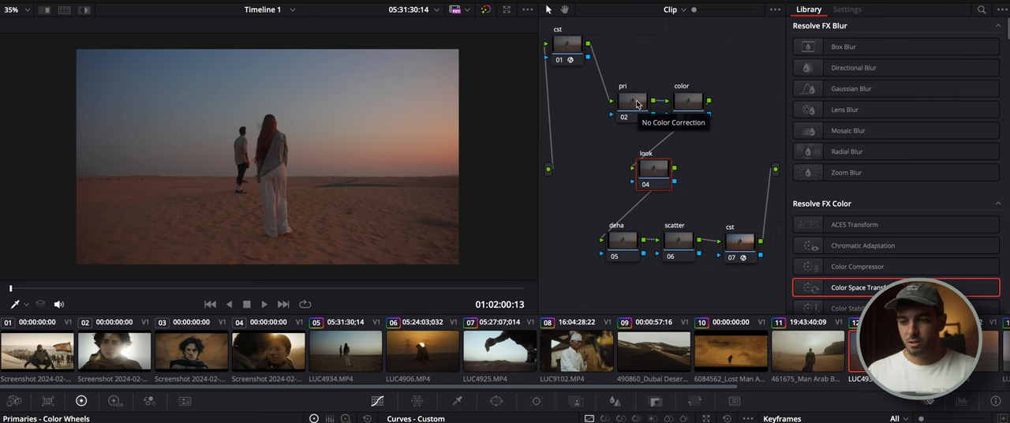
{"action": "left_click", "coordinate": [847, 9]}
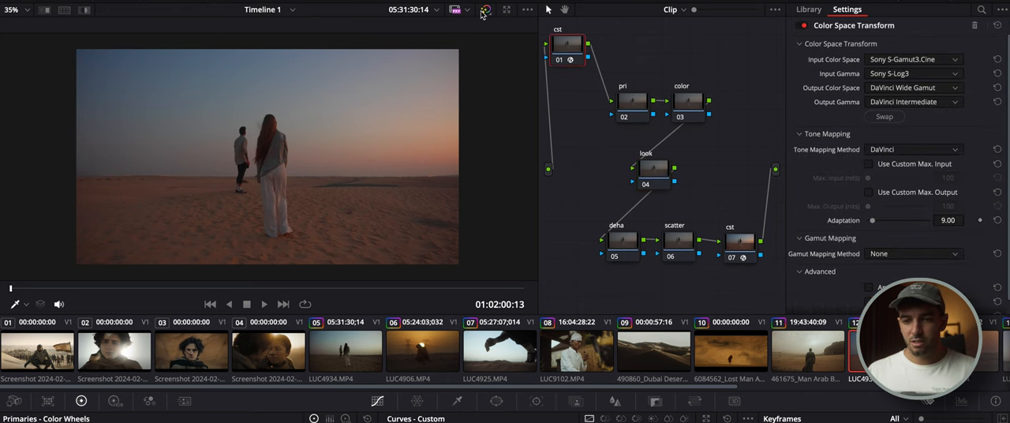
Step: Add contrast to the pri node's custom curve, deepening sand shadows and brightening the sky
{"action": "left_click", "coordinate": [809, 9]}
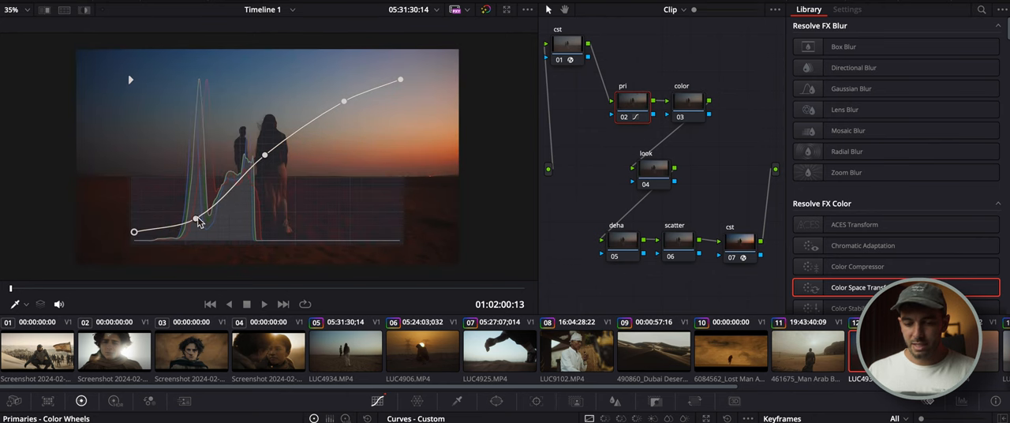
{"action": "left_click_drag", "start_coordinate": [195, 219], "coordinate": [194, 223]}
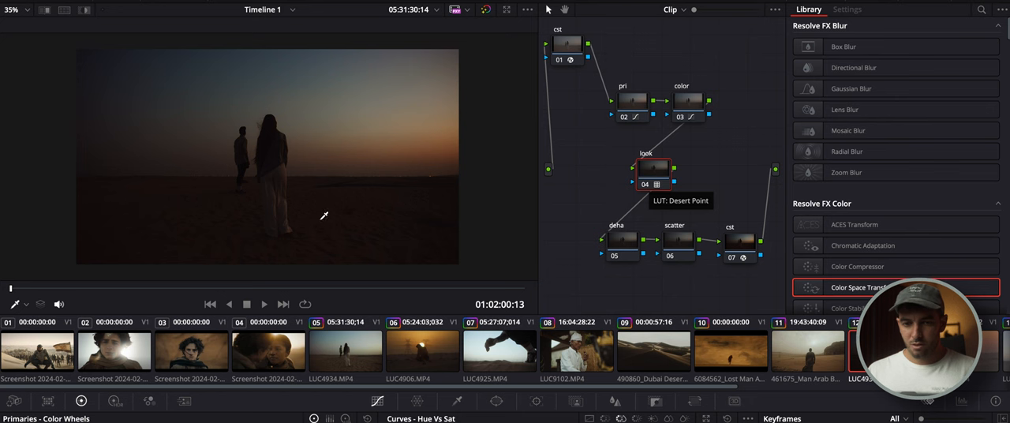
{"action": "mouse_move", "coordinate": [223, 37]}
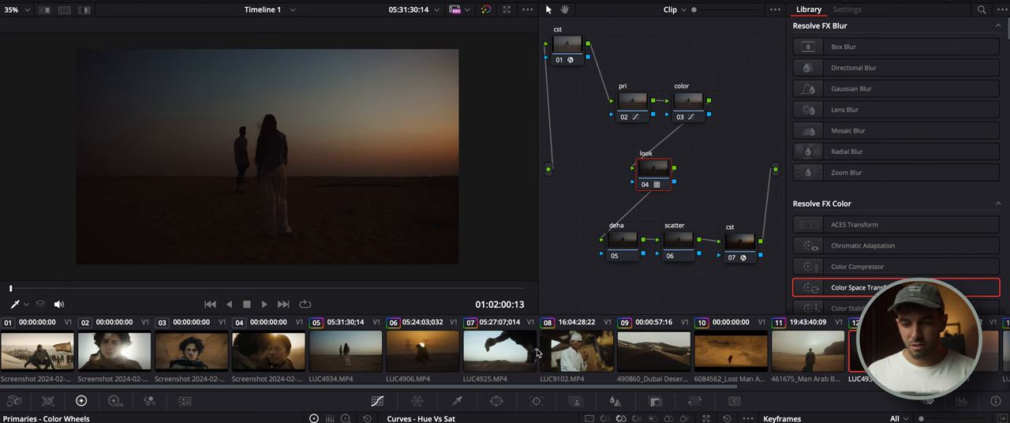
{"action": "mouse_move", "coordinate": [230, 138]}
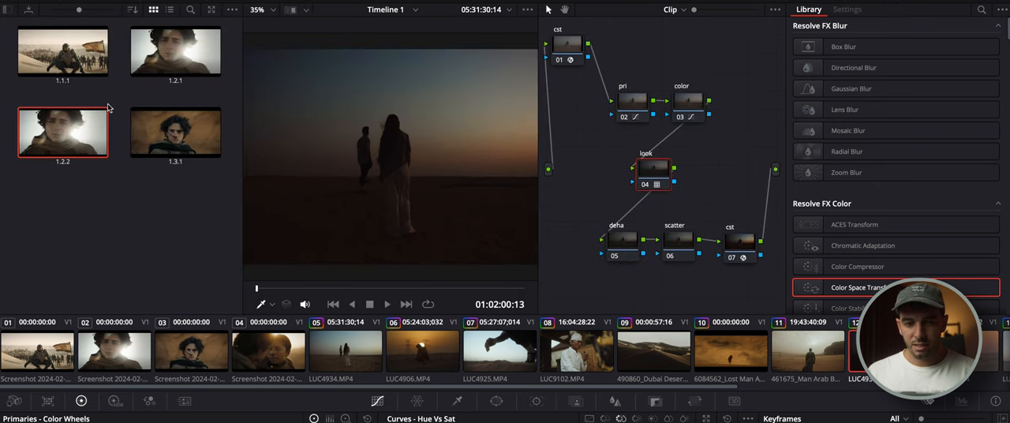
Step: Choose the backlit Dune still 1.2.2 from the Gallery as the wipe reference
{"action": "left_click", "coordinate": [62, 132]}
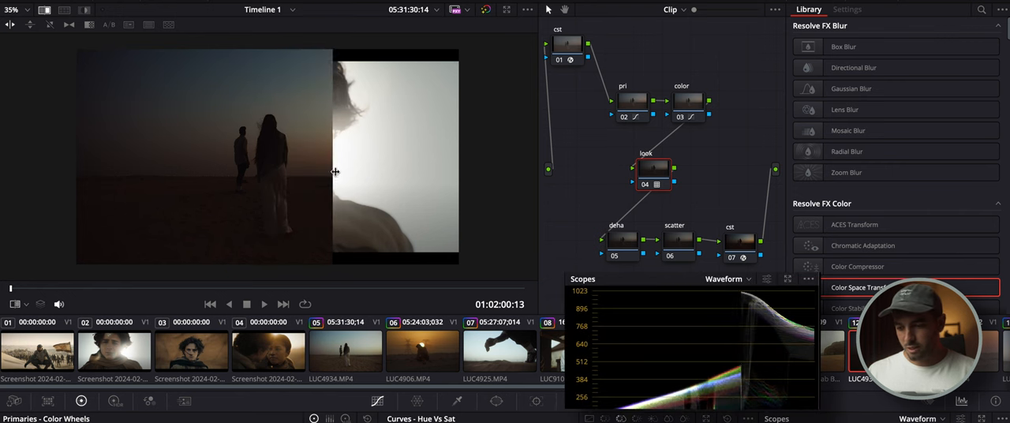
Step: Shift the wipe toward the still and raise the pri curve's midtones and highlights
{"action": "left_click_drag", "start_coordinate": [331, 172], "coordinate": [296, 172]}
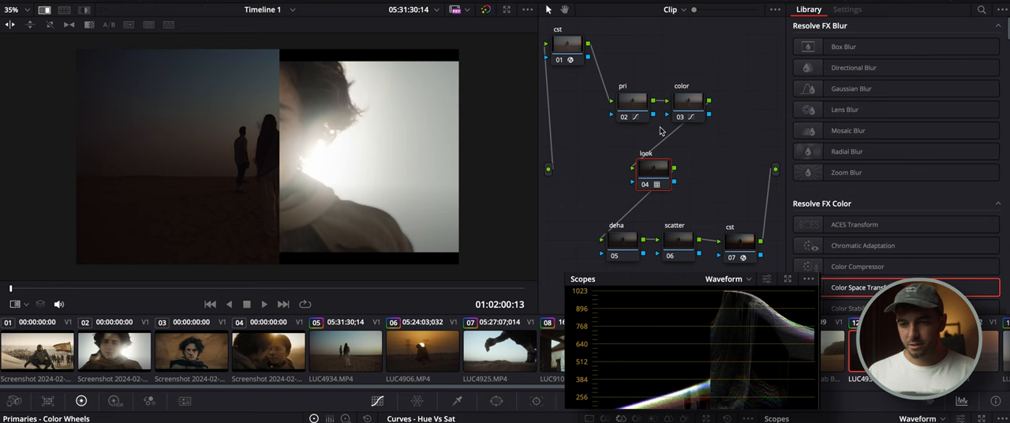
{"action": "left_click", "coordinate": [633, 101]}
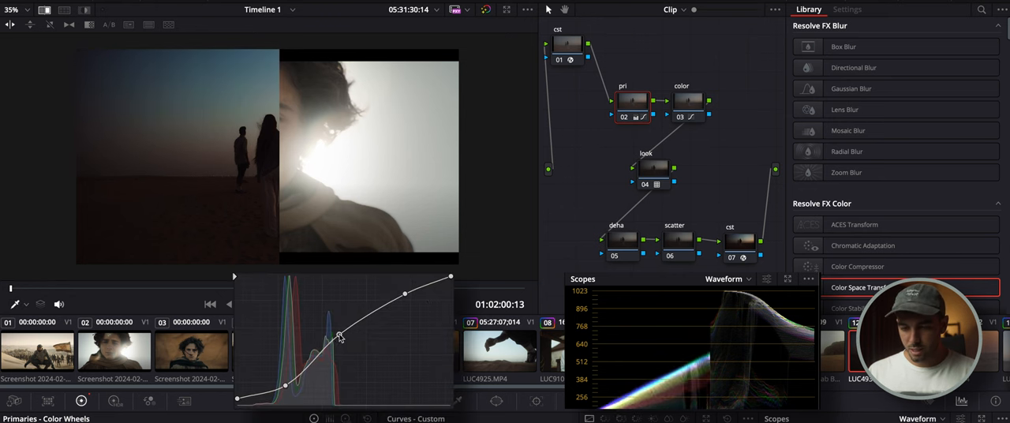
{"action": "left_click_drag", "start_coordinate": [405, 294], "coordinate": [393, 289]}
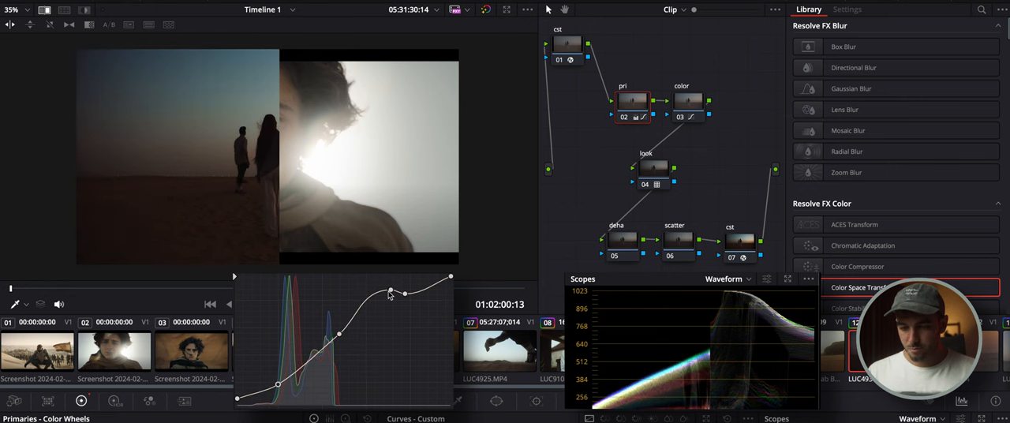
{"action": "left_click_drag", "start_coordinate": [403, 294], "coordinate": [399, 288]}
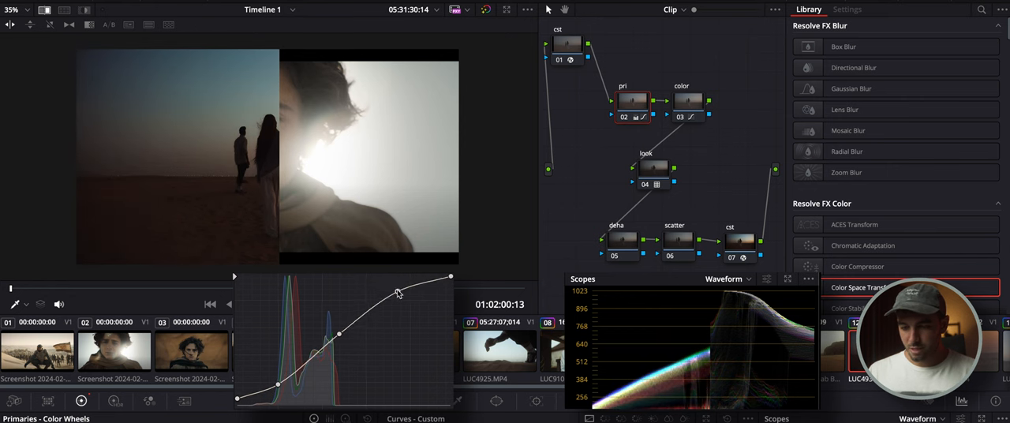
{"action": "left_click_drag", "start_coordinate": [339, 334], "coordinate": [334, 338]}
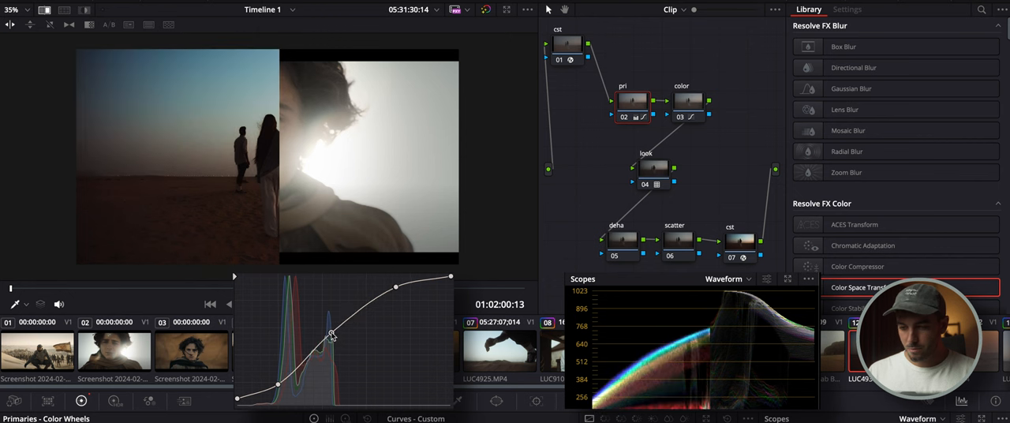
{"action": "left_click_drag", "start_coordinate": [332, 335], "coordinate": [330, 330]}
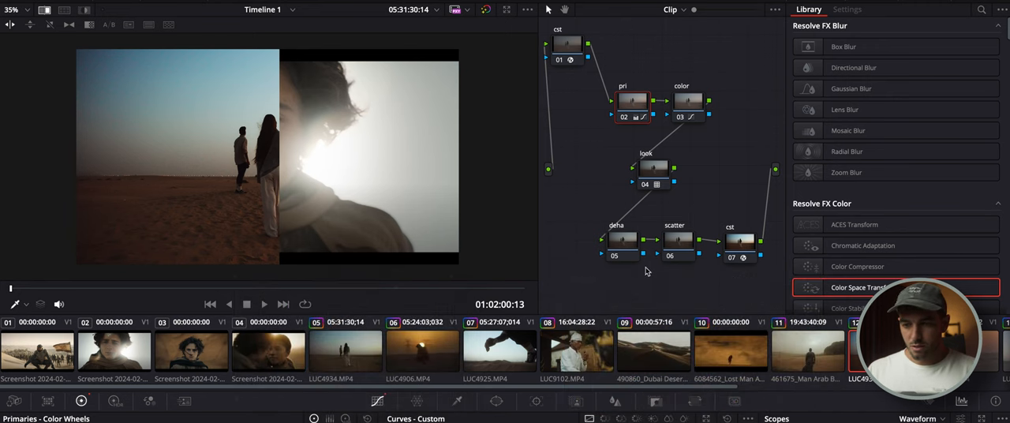
{"action": "mouse_move", "coordinate": [689, 101]}
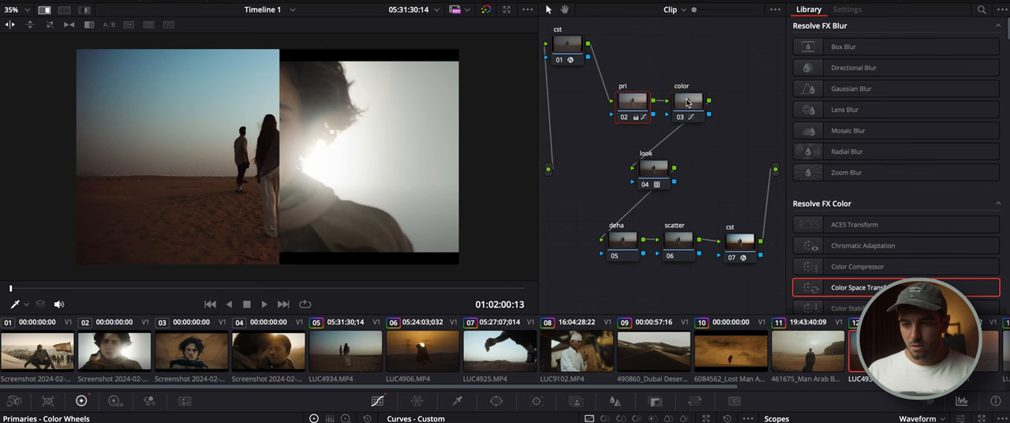
Step: Select node 03 color to shift the sky's blues with Hue vs Hue
{"action": "left_click", "coordinate": [688, 101]}
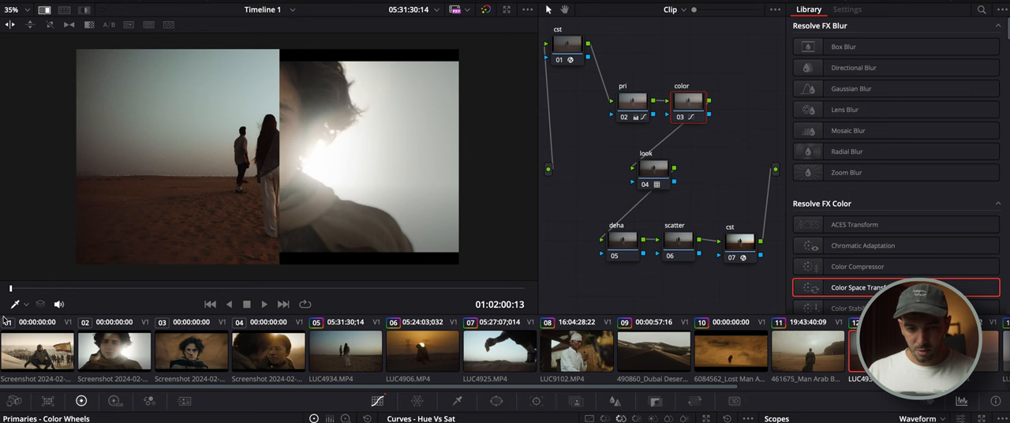
{"action": "mouse_move", "coordinate": [298, 129]}
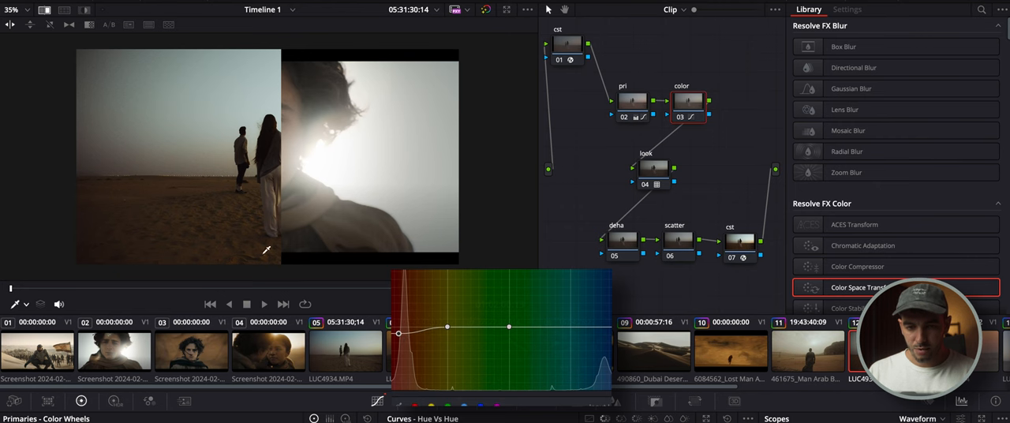
{"action": "mouse_move", "coordinate": [321, 198]}
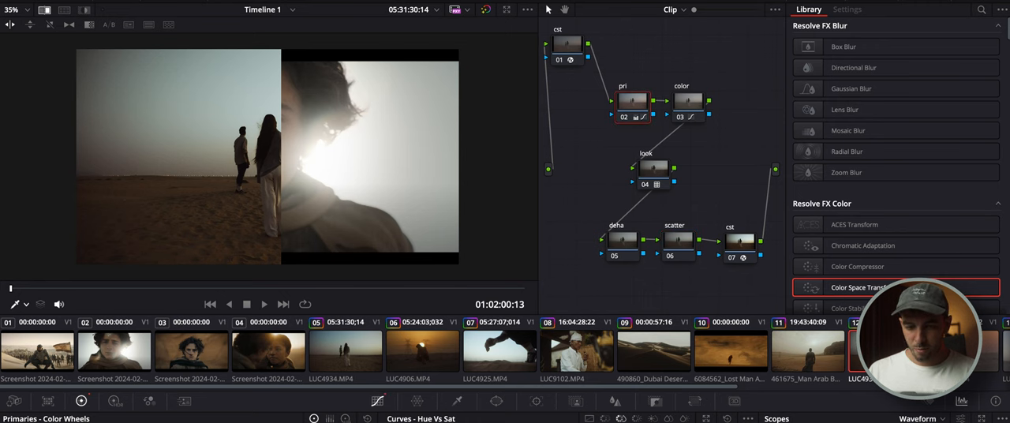
{"action": "left_click", "coordinate": [576, 401]}
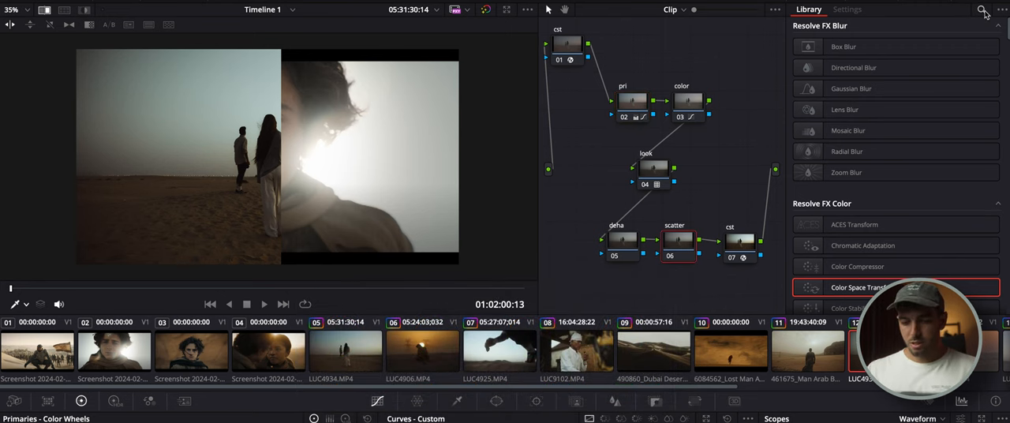
{"action": "type", "text": "sca"}
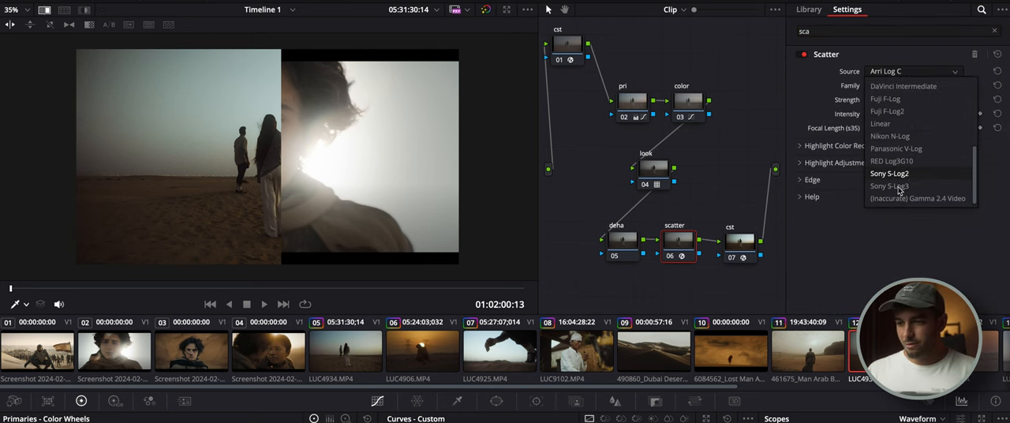
Step: Set the scatter node's Scatter source to Sony S-Log3
{"action": "left_click", "coordinate": [889, 186]}
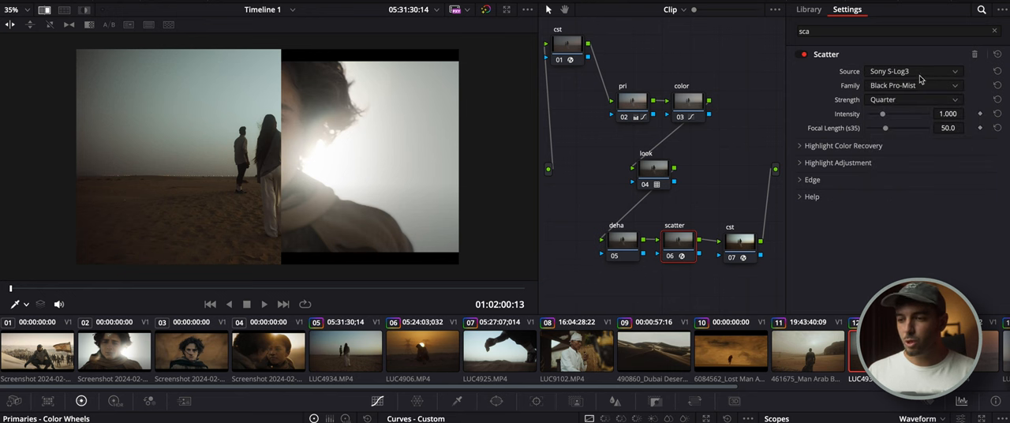
{"action": "left_click", "coordinate": [912, 85]}
{"action": "type", "text": "deha"}
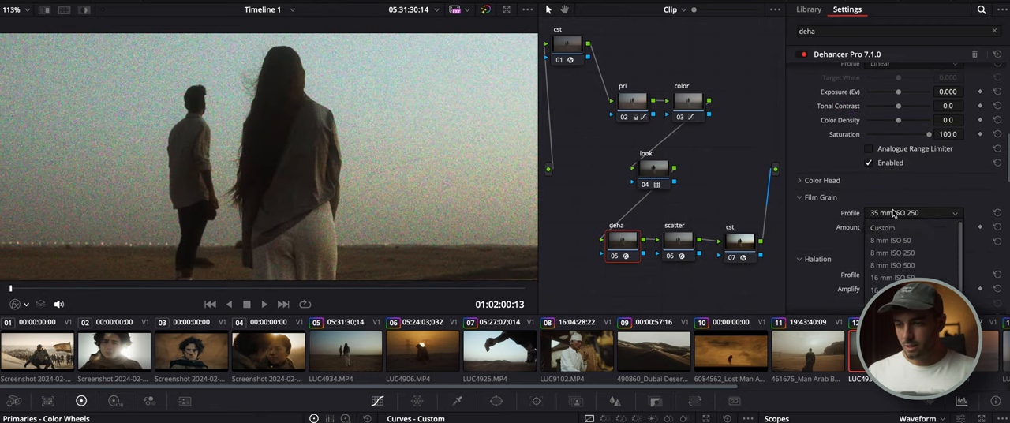
Step: Switch Dehancer film grain to a subtler Custom profile (amount 12.9) and halation to Custom
{"action": "left_click", "coordinate": [882, 227]}
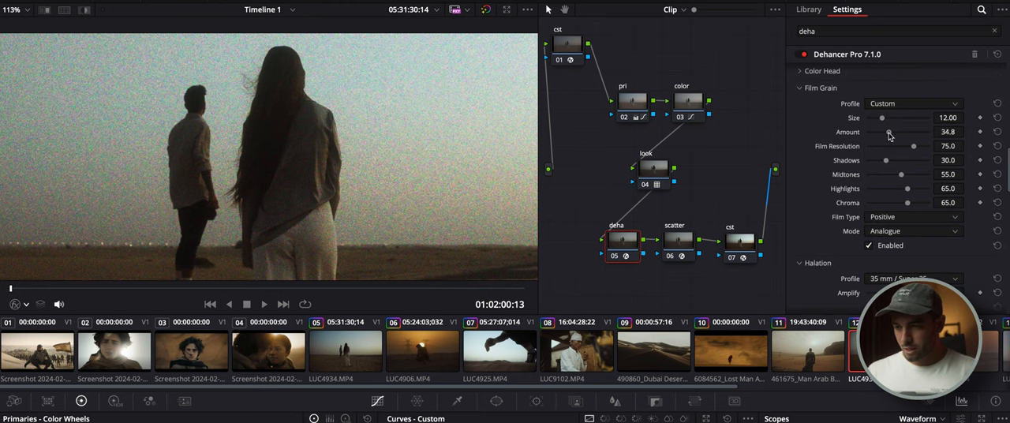
{"action": "left_click_drag", "start_coordinate": [888, 132], "coordinate": [875, 132]}
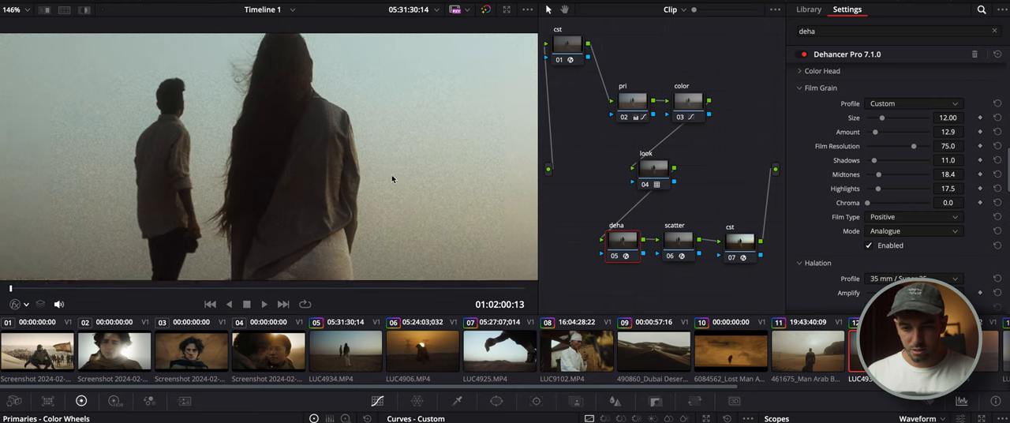
{"action": "scroll", "scroll_direction": "down", "scroll_amount": 3}
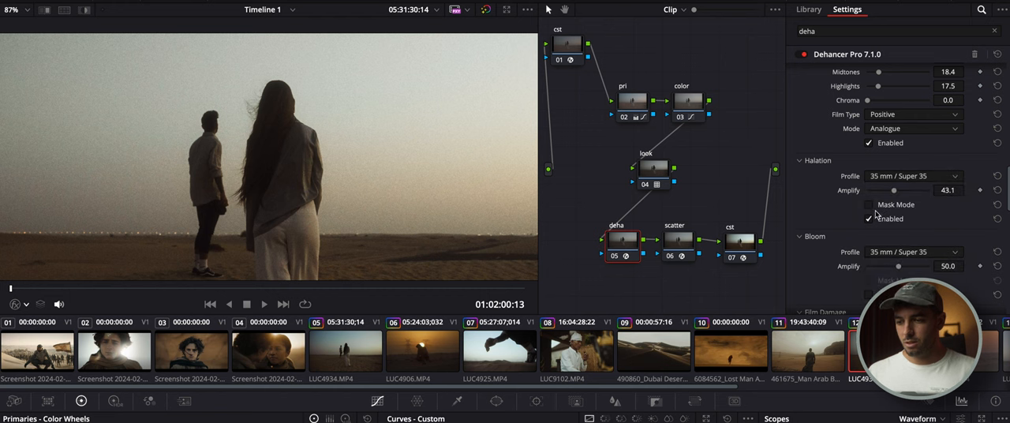
{"action": "left_click", "coordinate": [913, 175]}
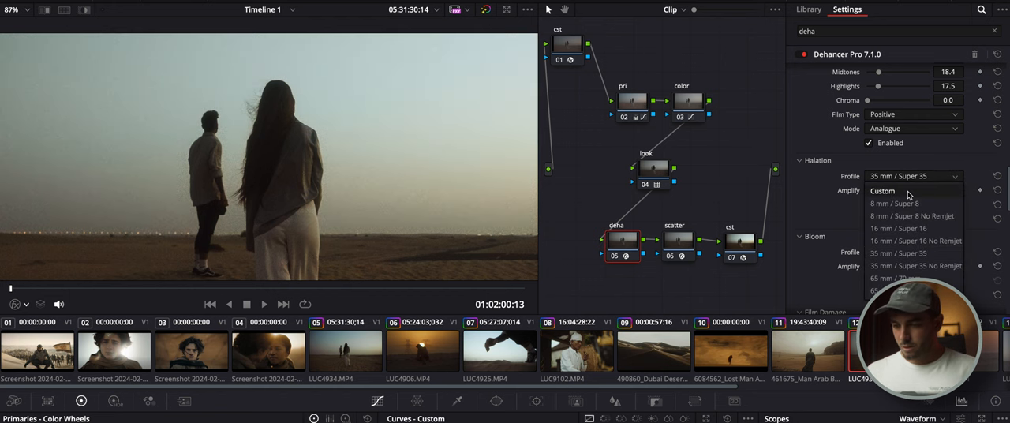
{"action": "left_click", "coordinate": [883, 190]}
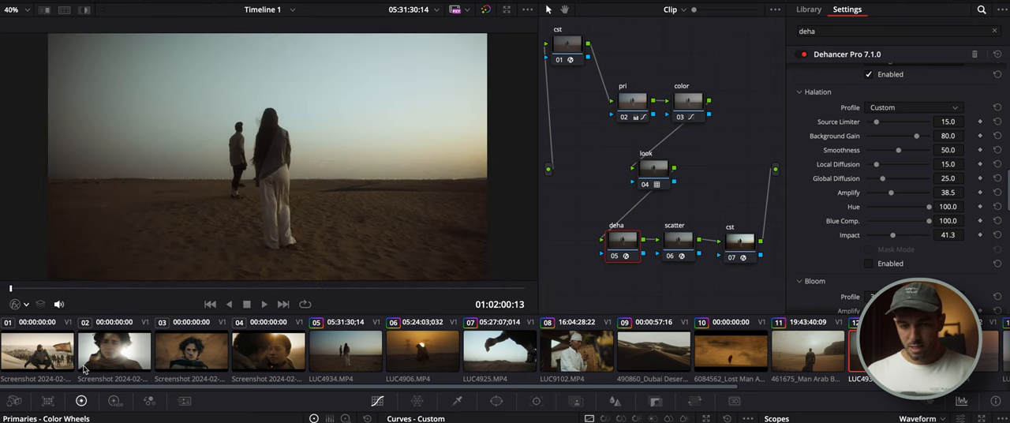
Step: Browse clip LUC4934 and the Dune face still, then select sunset clip LUC4906
{"action": "left_click", "coordinate": [808, 9]}
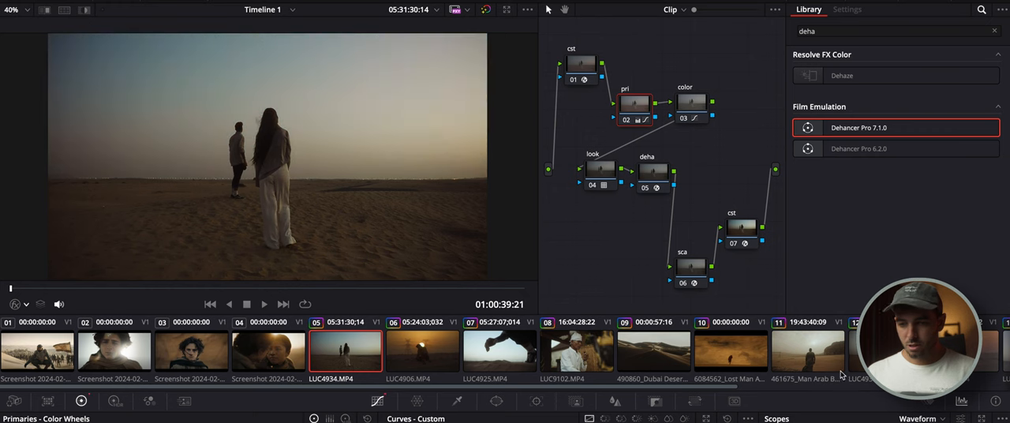
{"action": "left_click", "coordinate": [113, 351]}
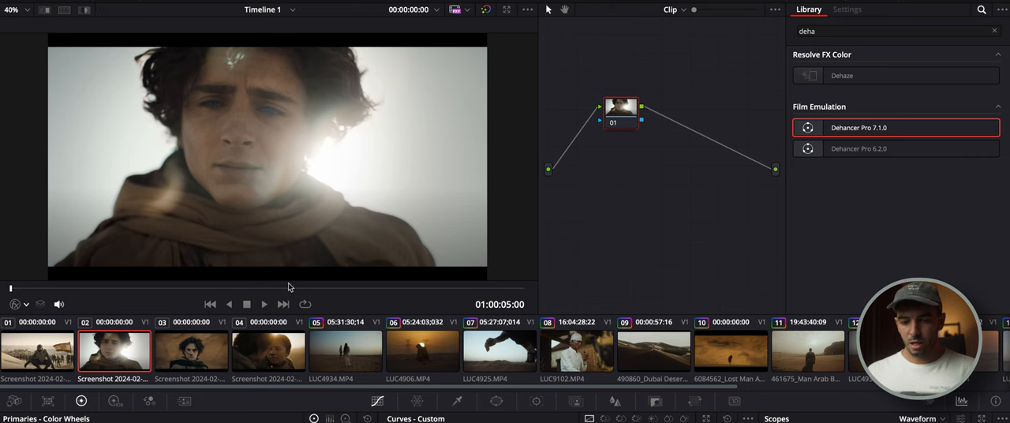
{"action": "left_click", "coordinate": [37, 351]}
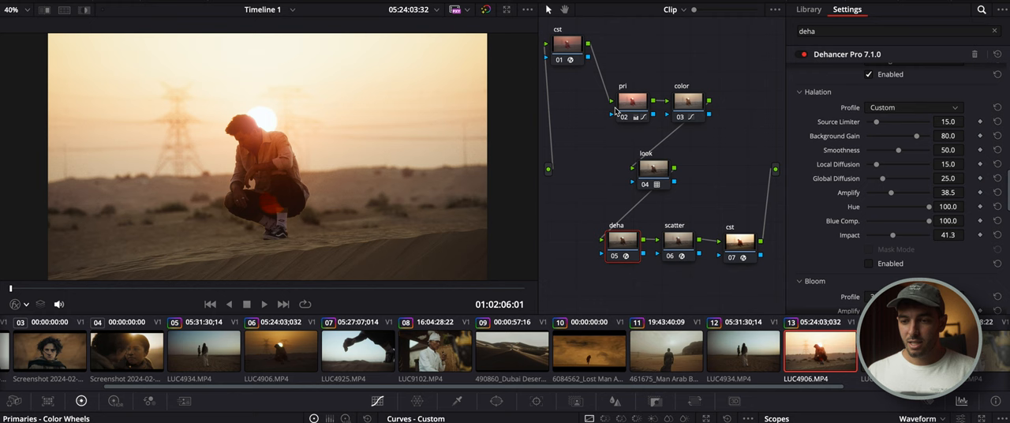
Step: Reshape the sunset clip's pri contrast curve shadows, then bring up the Dune reference frame
{"action": "left_click", "coordinate": [808, 9]}
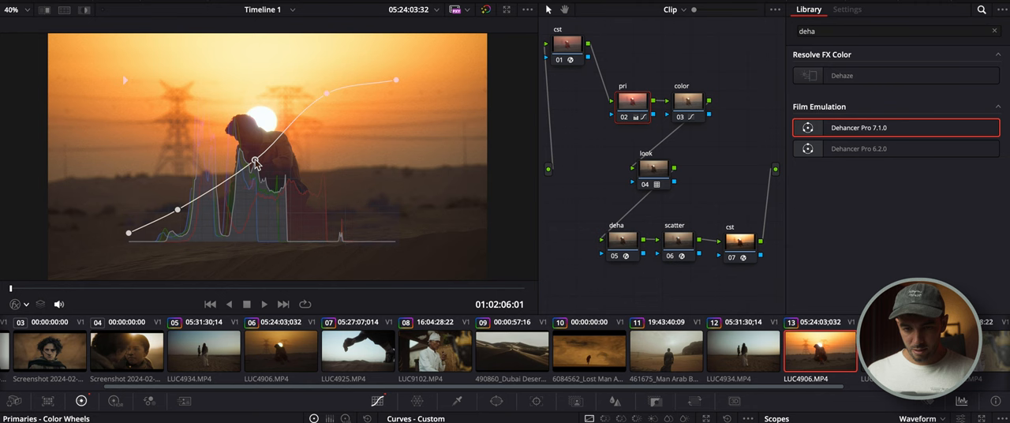
{"action": "left_click_drag", "start_coordinate": [256, 162], "coordinate": [337, 105]}
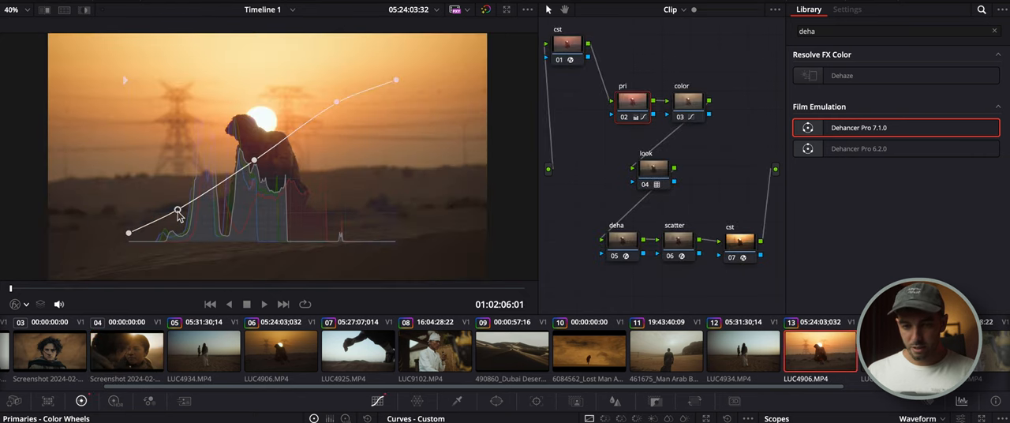
{"action": "left_click_drag", "start_coordinate": [178, 213], "coordinate": [180, 216]}
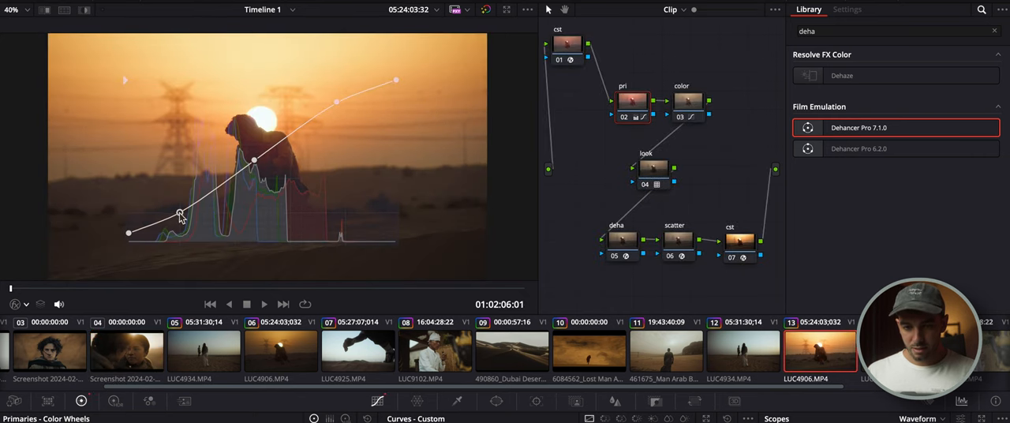
{"action": "left_click_drag", "start_coordinate": [180, 214], "coordinate": [180, 215]}
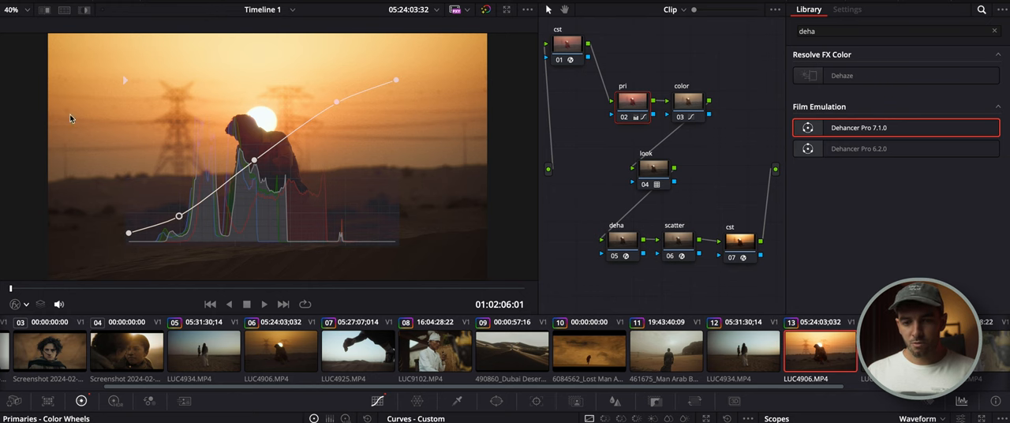
{"action": "left_click", "coordinate": [127, 350]}
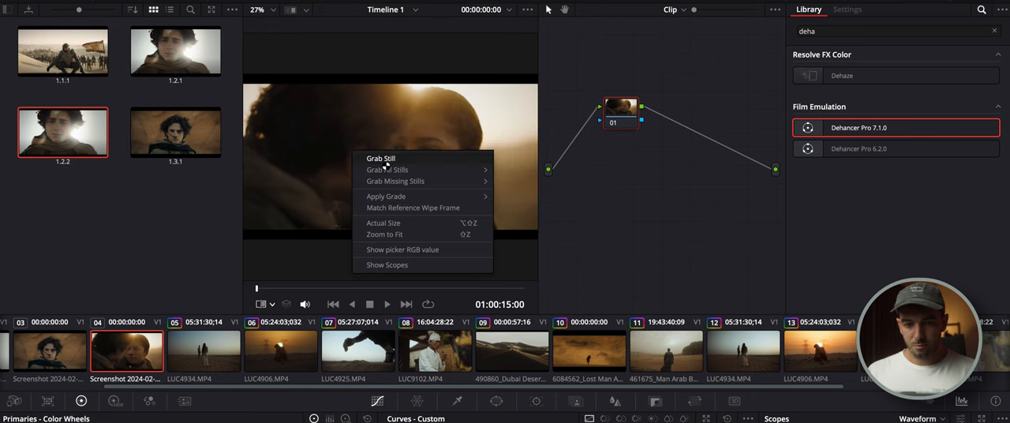
Step: Grab a still of the Dune frame and shift the sunset clip's warm hues in Hue vs Hue
{"action": "left_click", "coordinate": [381, 157]}
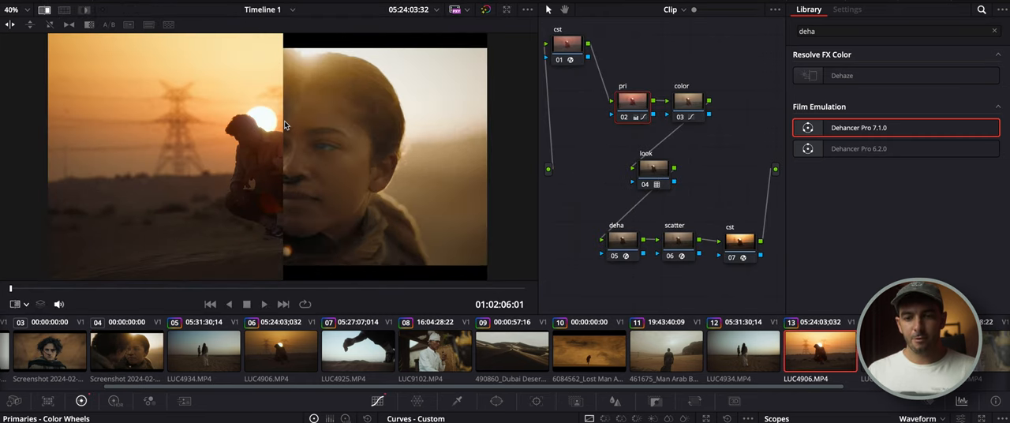
{"action": "mouse_move", "coordinate": [291, 131]}
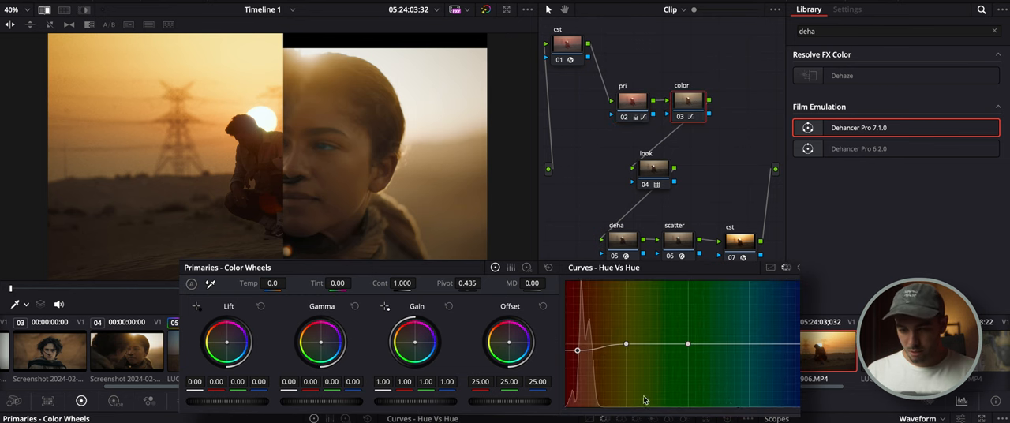
{"action": "left_click_drag", "start_coordinate": [578, 344], "coordinate": [579, 357]}
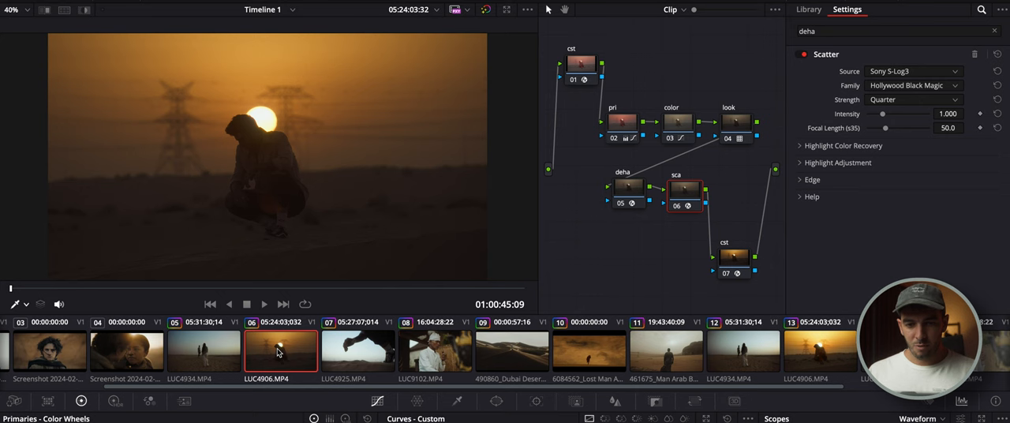
Step: Compare the graded sunset clip against the Dune reference frame, ending on the sunset clip
{"action": "left_click", "coordinate": [808, 9]}
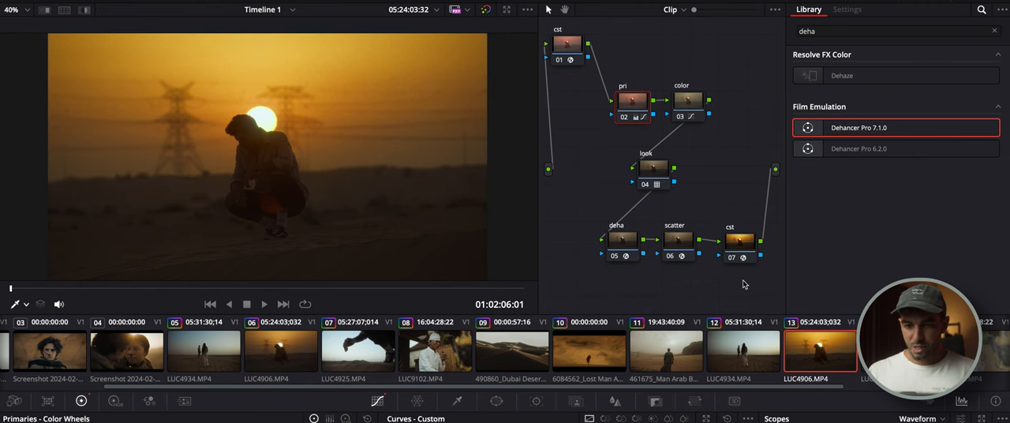
{"action": "left_click", "coordinate": [126, 351]}
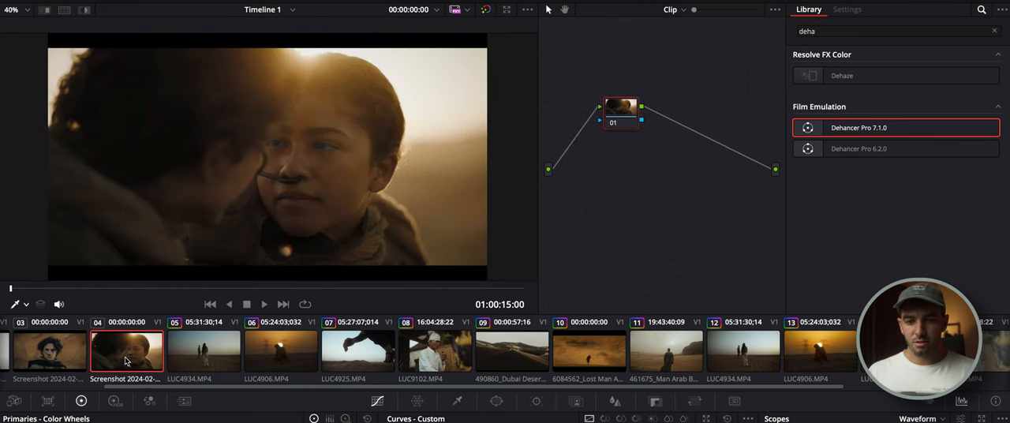
{"action": "mouse_move", "coordinate": [770, 367]}
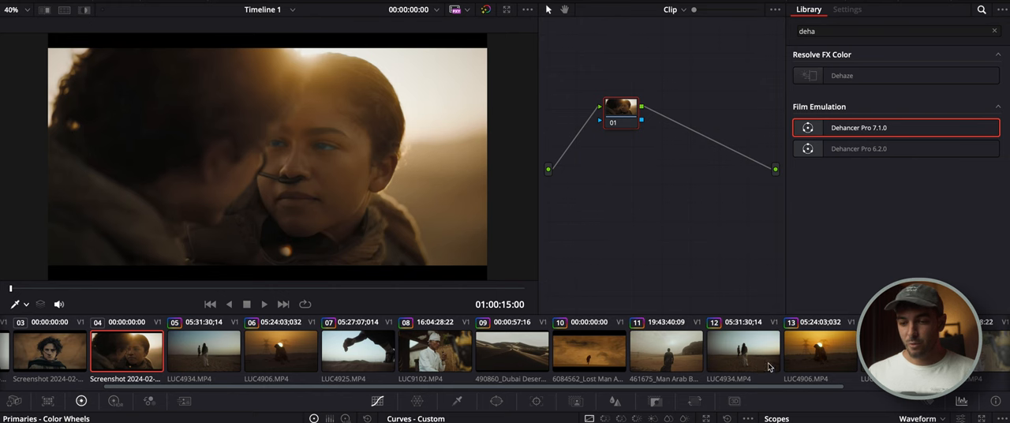
{"action": "left_click", "coordinate": [820, 351]}
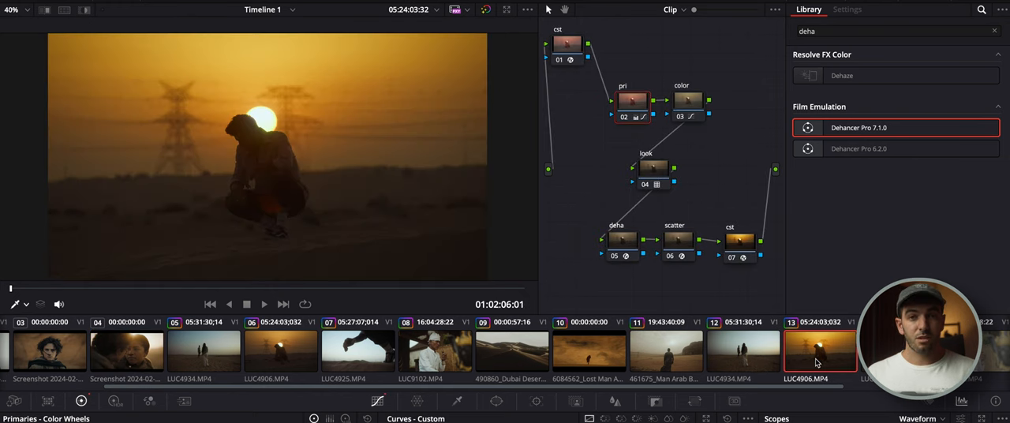
{"action": "mouse_move", "coordinate": [705, 279]}
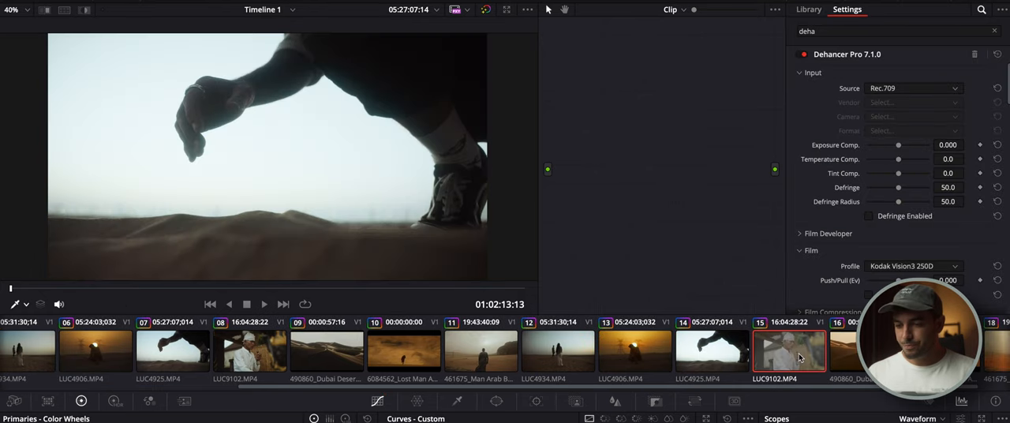
Step: Select the old man clip's pri node and reshape its contrast curve midtones
{"action": "left_click", "coordinate": [712, 350]}
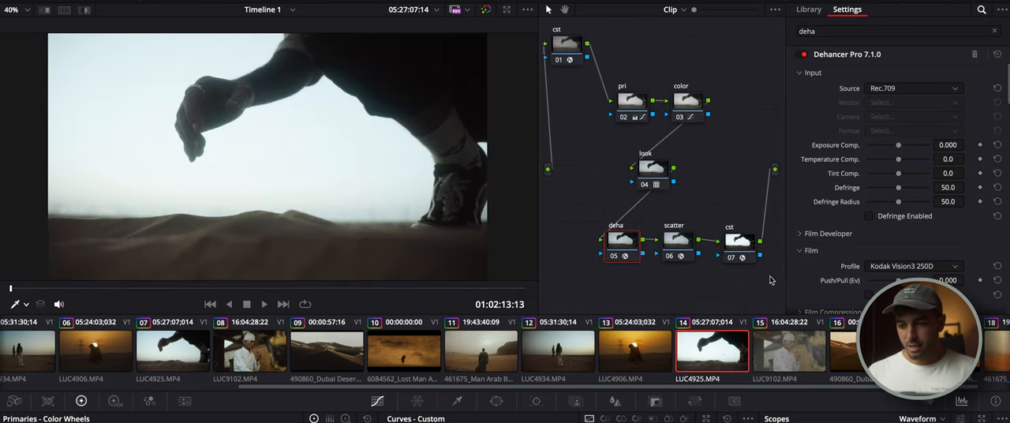
{"action": "left_click", "coordinate": [789, 349]}
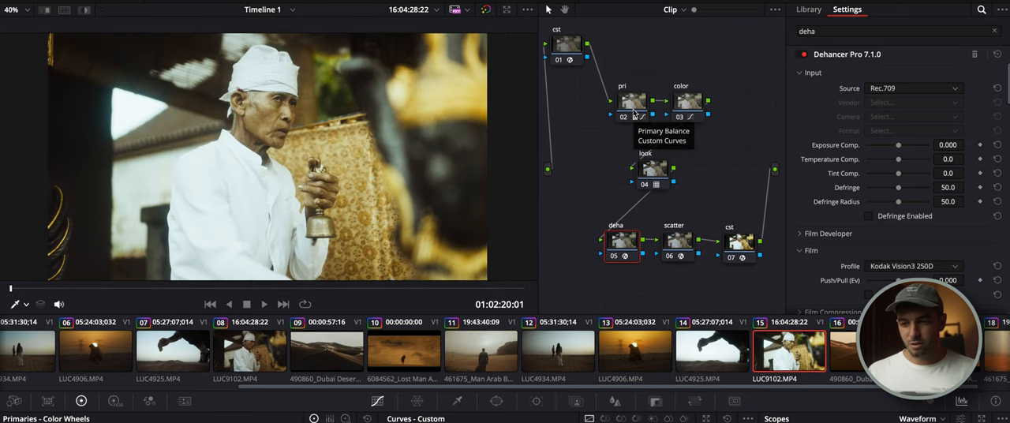
{"action": "left_click", "coordinate": [808, 9]}
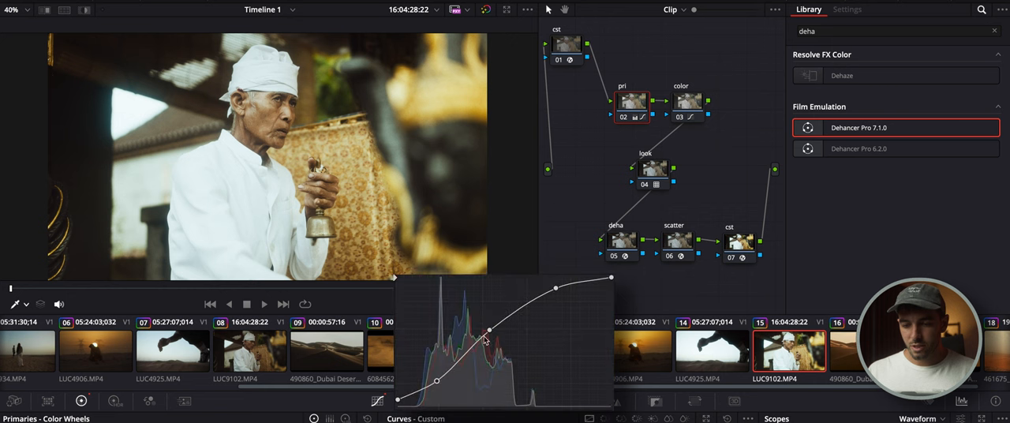
{"action": "left_click_drag", "start_coordinate": [489, 330], "coordinate": [497, 334]}
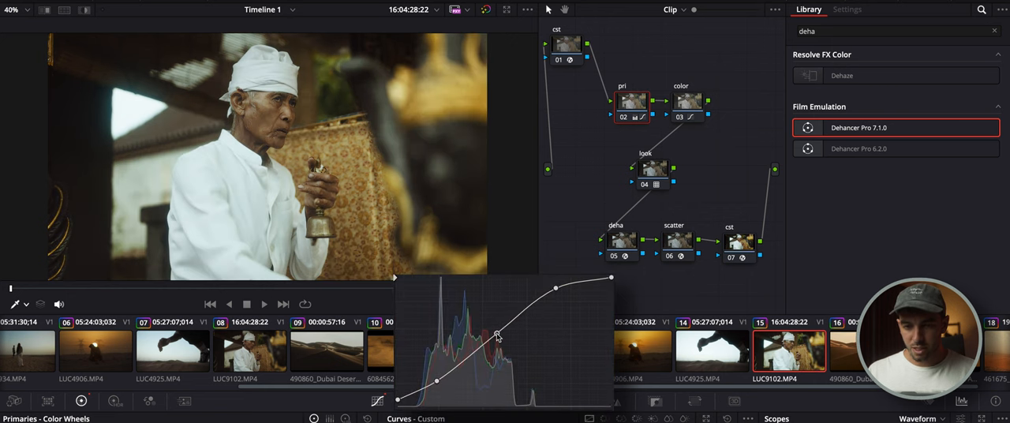
{"action": "left_click_drag", "start_coordinate": [497, 334], "coordinate": [438, 381]}
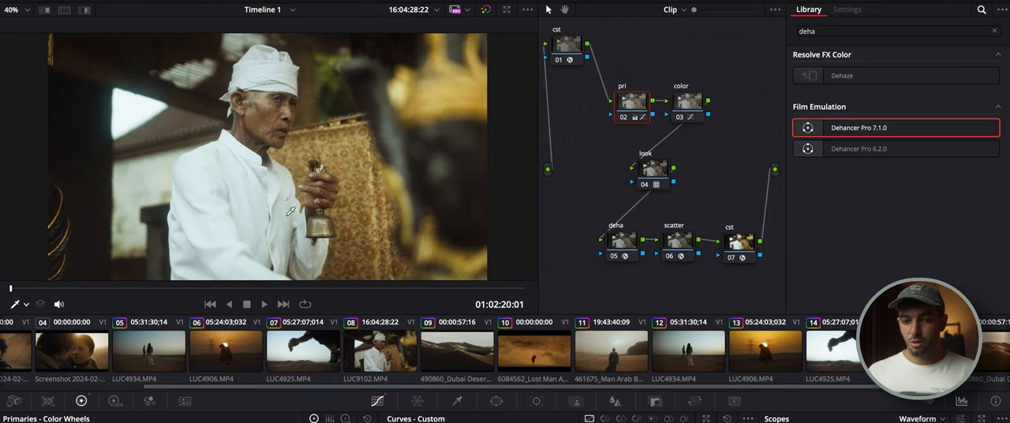
{"action": "mouse_move", "coordinate": [170, 218]}
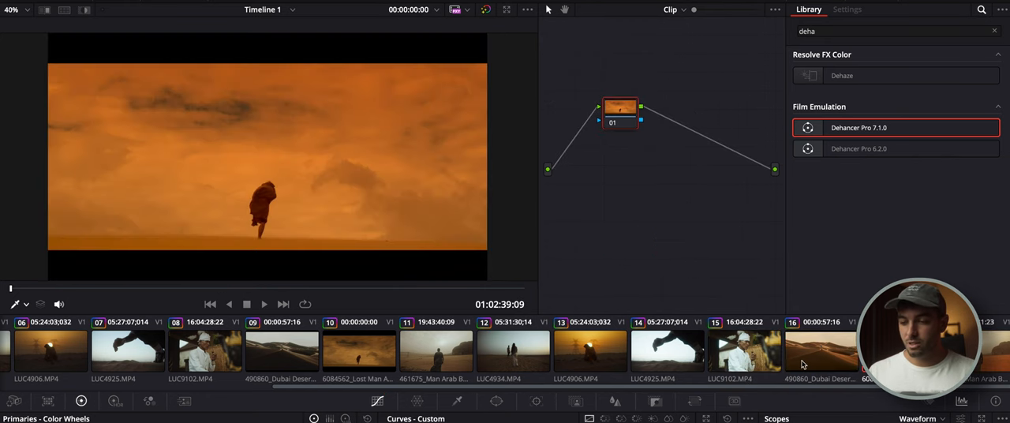
Step: Remove the colour space transform nodes from the dunes clip, then scrub to a later frame
{"action": "left_click", "coordinate": [667, 351]}
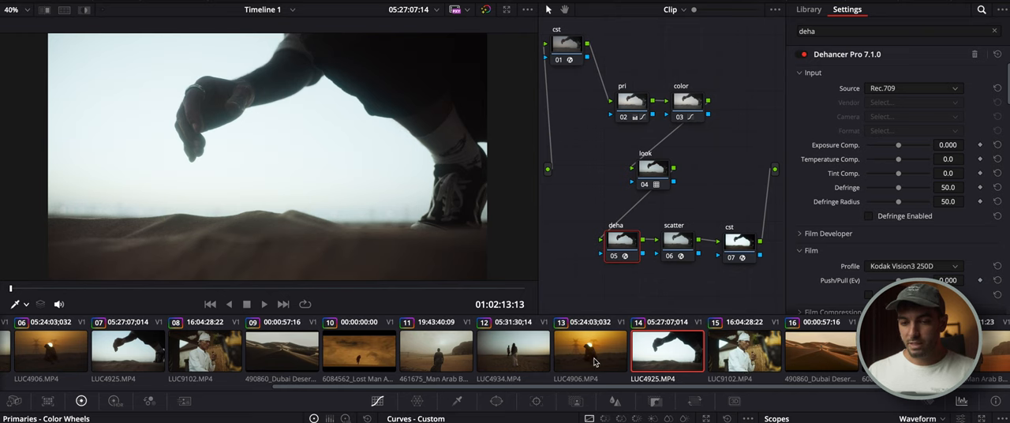
{"action": "left_click", "coordinate": [513, 350]}
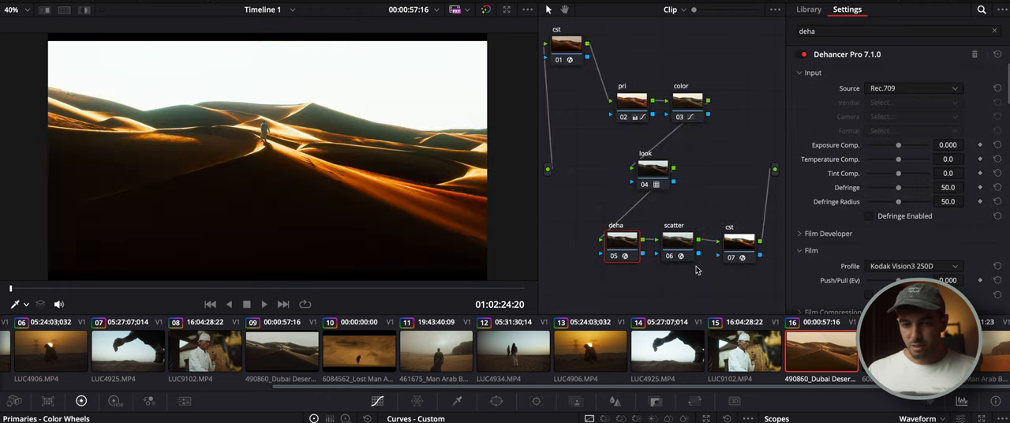
{"action": "left_click", "coordinate": [741, 243]}
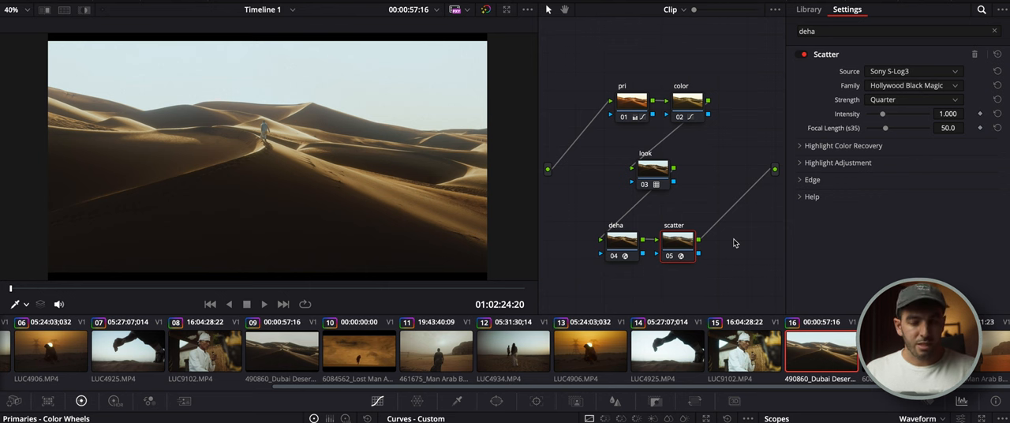
{"action": "mouse_move", "coordinate": [626, 100]}
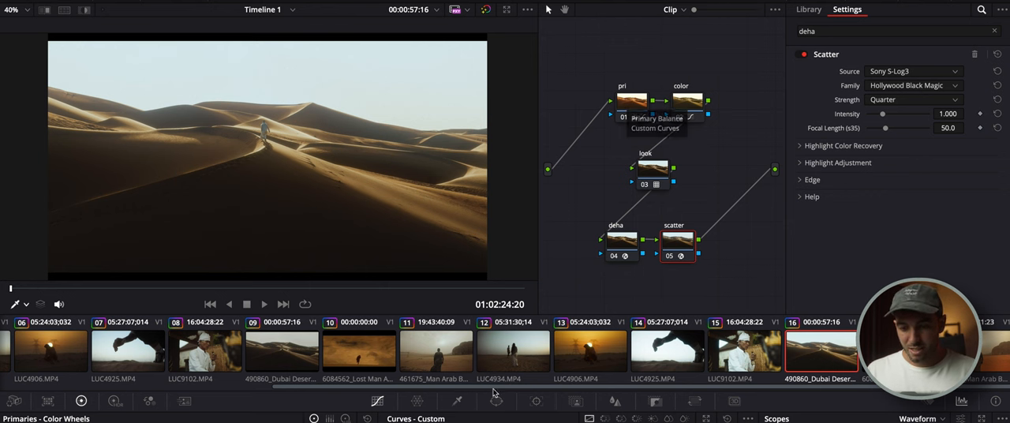
{"action": "left_click", "coordinate": [808, 9]}
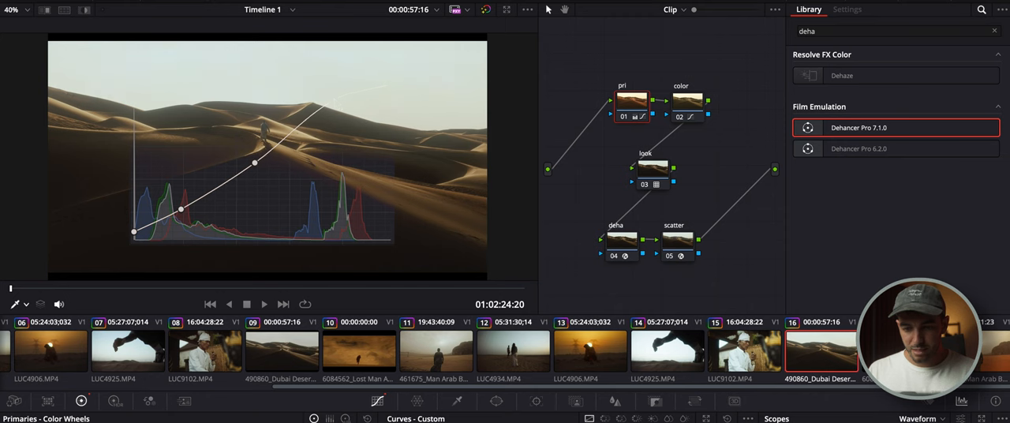
{"action": "left_click", "coordinate": [361, 288]}
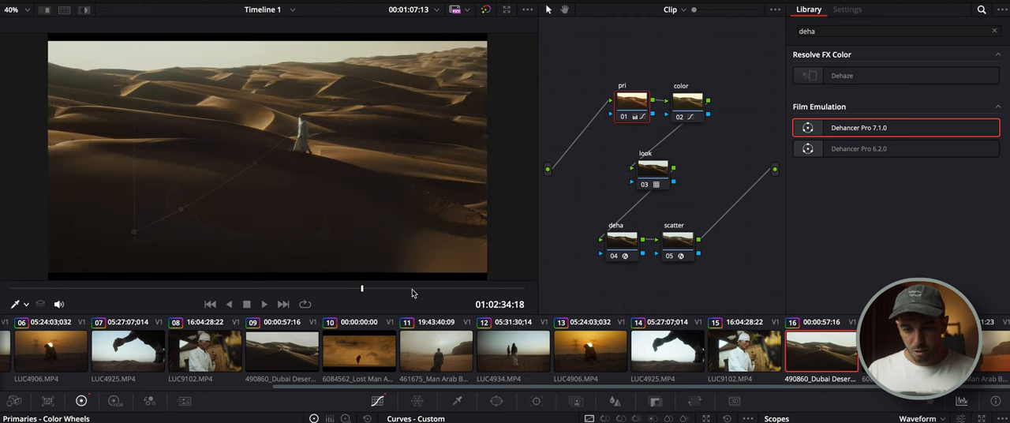
{"action": "mouse_move", "coordinate": [290, 351]}
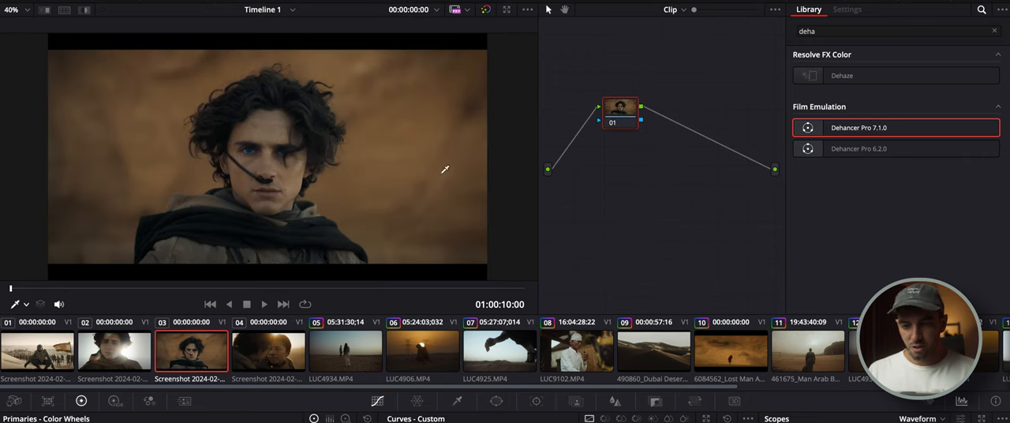
Step: Lift the dust-storm clip's shadows on the pri curve and shift hues warmer in Hue vs Hue
{"action": "scroll", "scroll_direction": "right", "scroll_amount": 3}
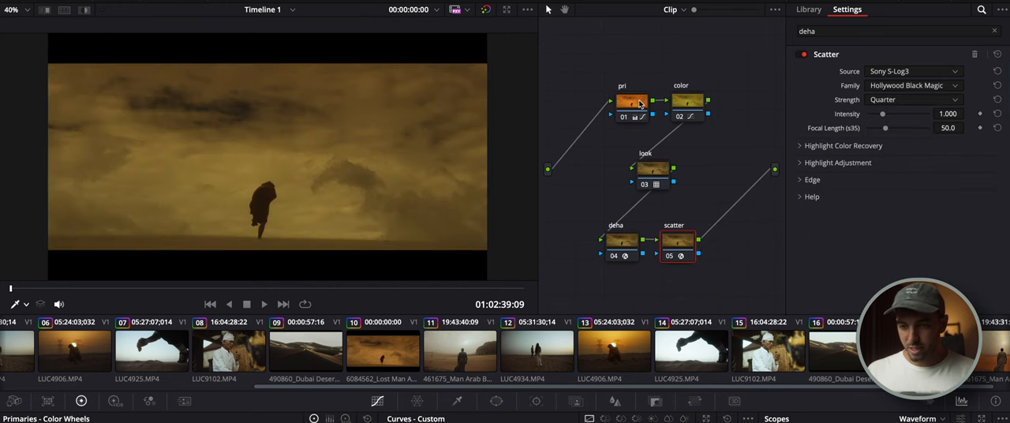
{"action": "left_click", "coordinate": [809, 8]}
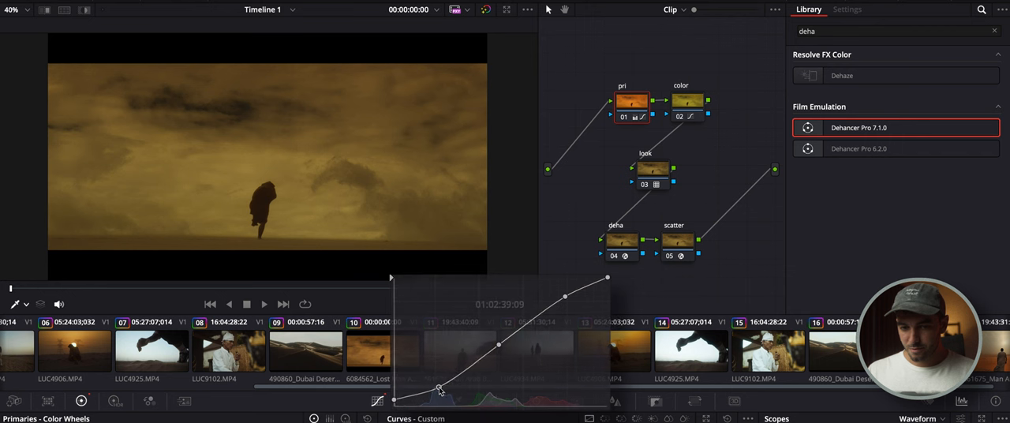
{"action": "left_click_drag", "start_coordinate": [441, 389], "coordinate": [494, 344]}
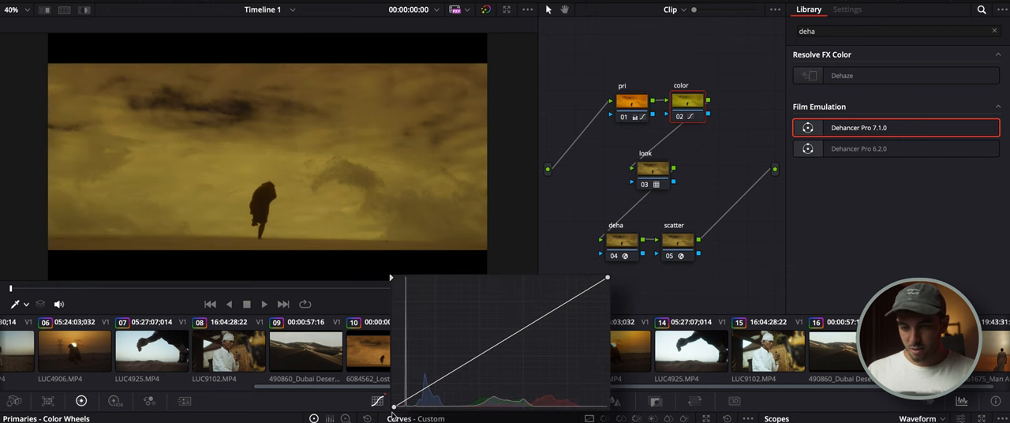
{"action": "left_click", "coordinate": [424, 418]}
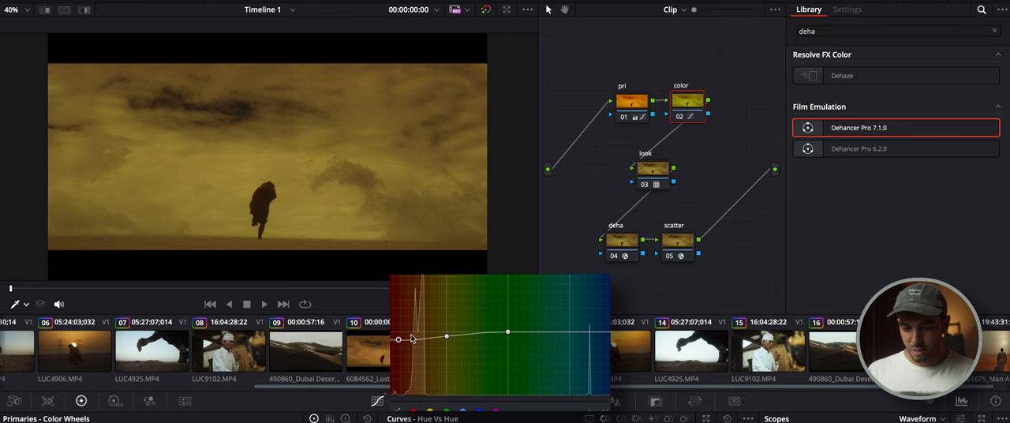
{"action": "left_click_drag", "start_coordinate": [411, 338], "coordinate": [401, 336]}
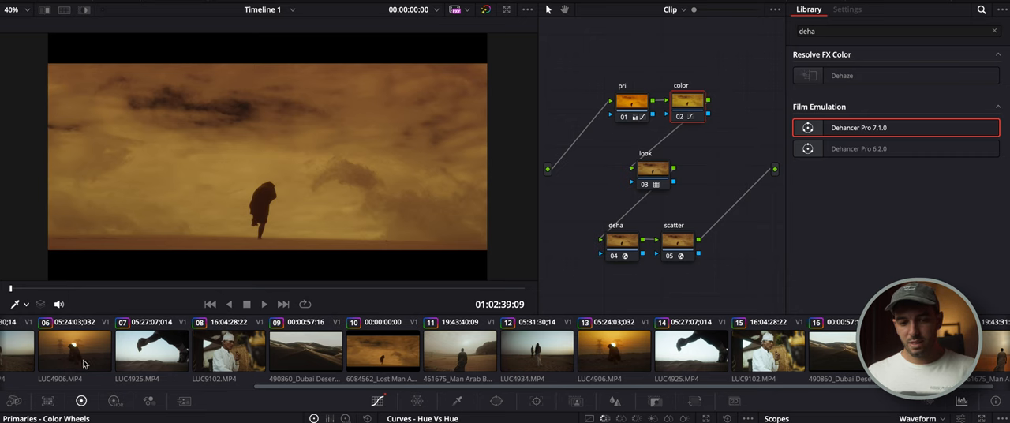
Step: Scroll the thumbnail timeline left toward clip 11, the man facing the rock formation
{"action": "scroll", "scroll_direction": "left", "scroll_amount": 3}
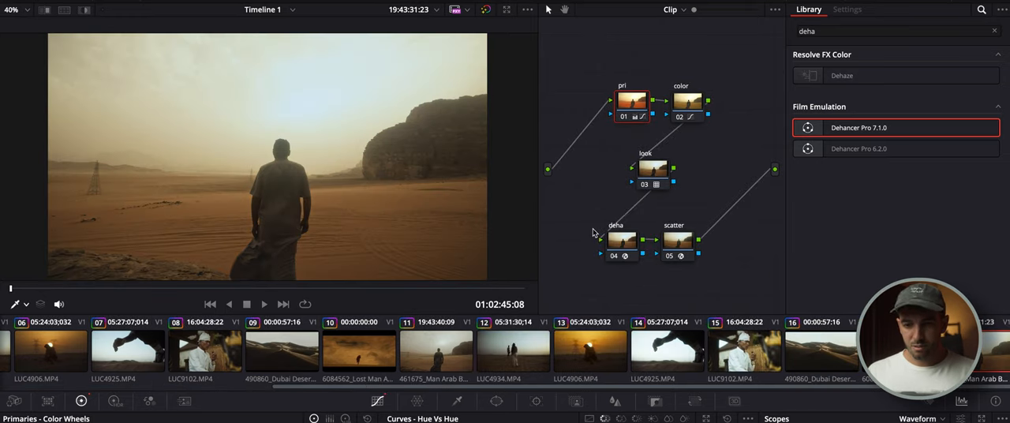
{"action": "mouse_move", "coordinate": [728, 264]}
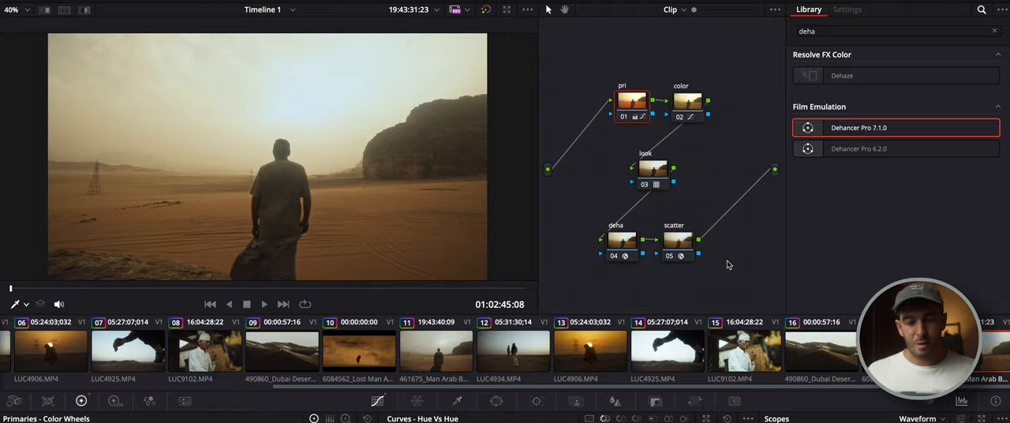